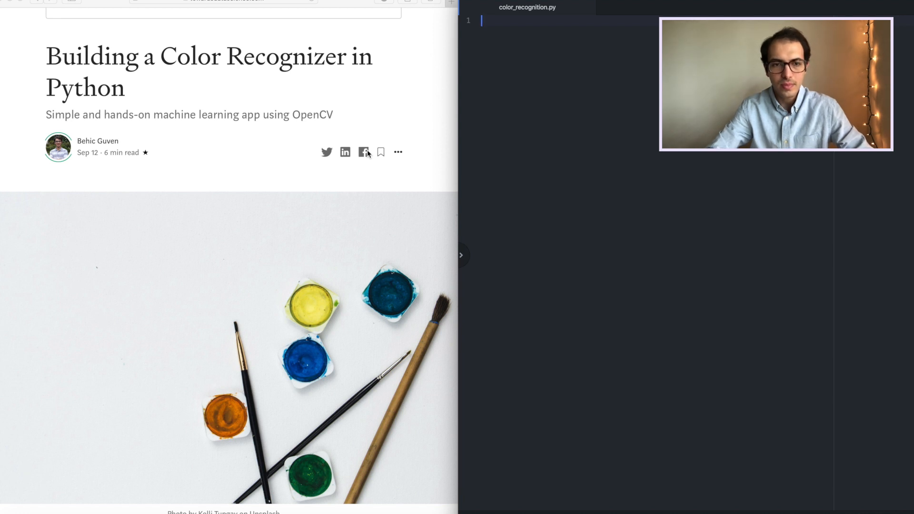
Step: Scroll through the Color Recognizer article's introduction down to its Table of Contents and Getting Started
scroll(down, 3)
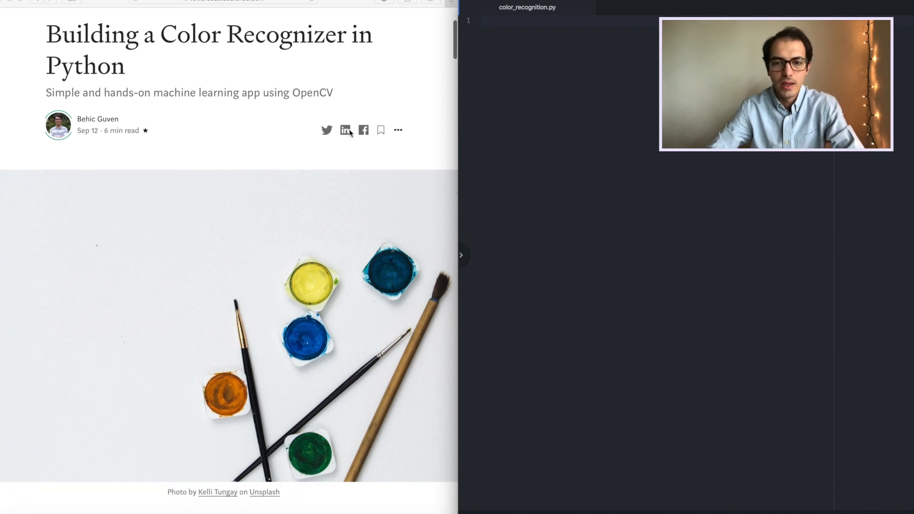
scroll(down, 3)
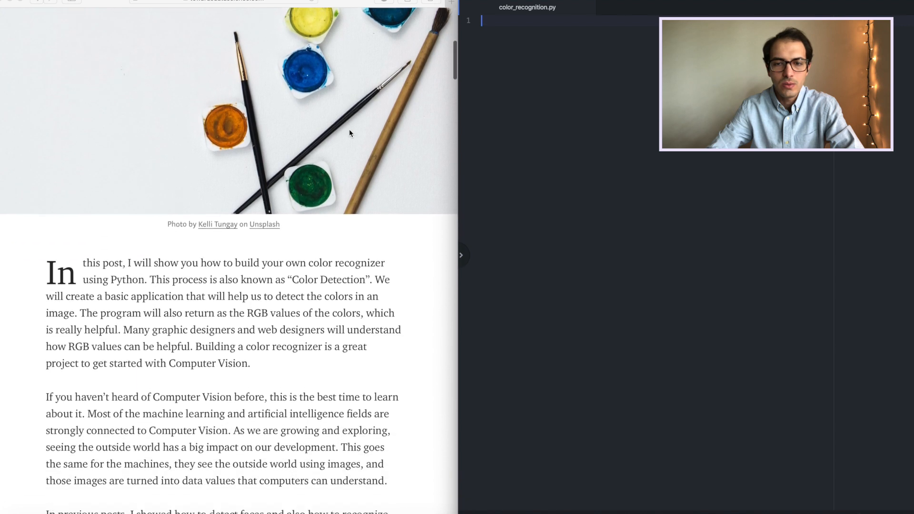
scroll(down, 3)
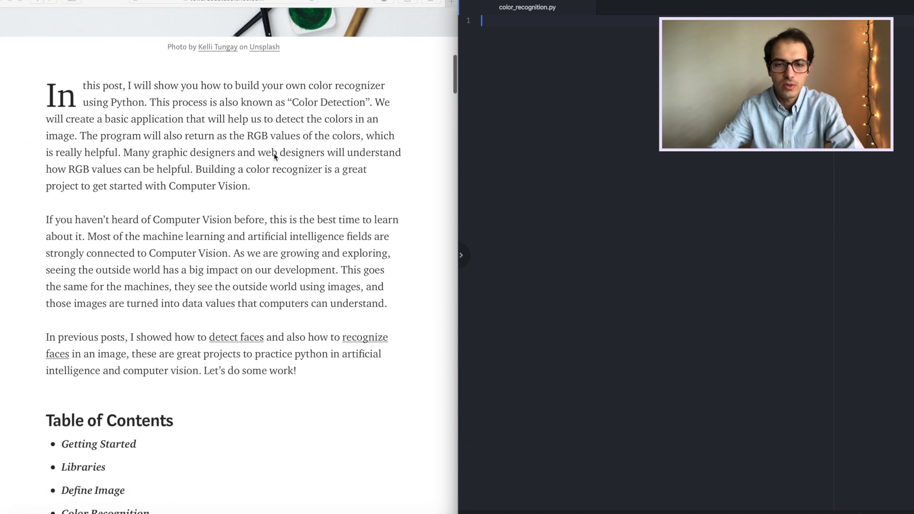
scroll(down, 3)
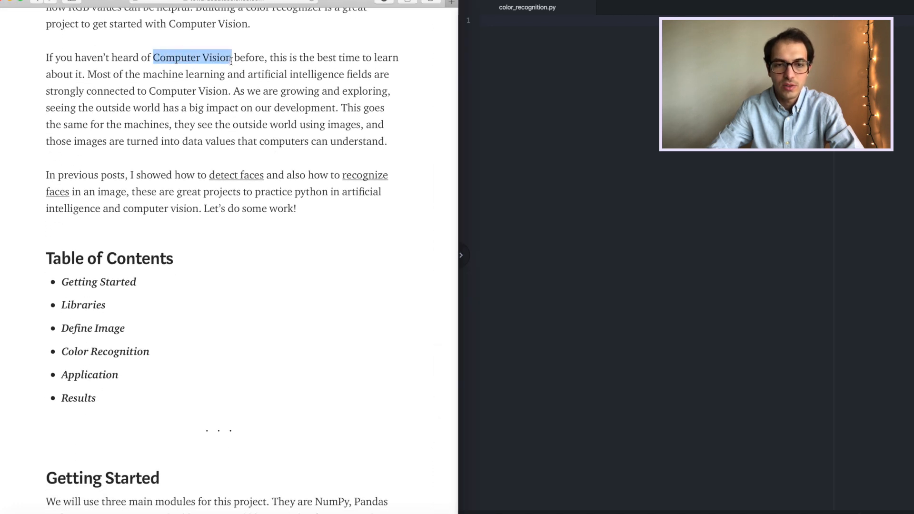
scroll(down, 3)
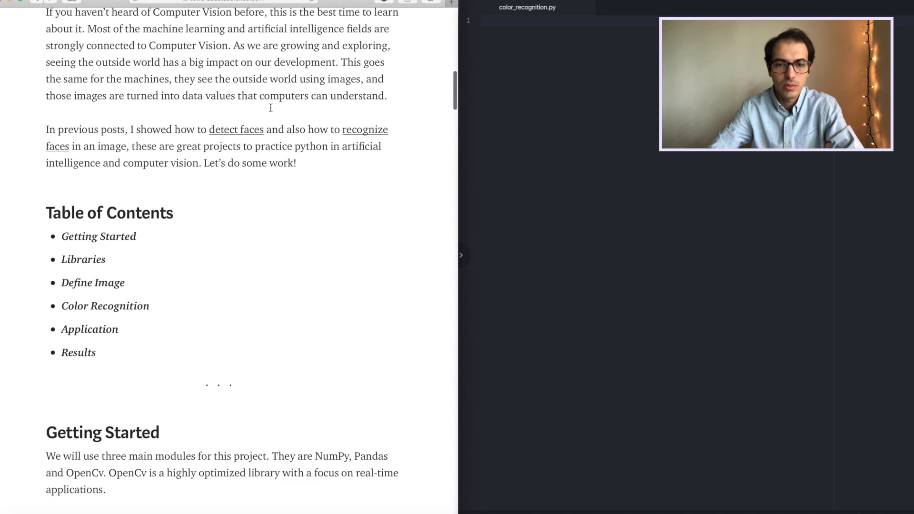
scroll(down, 3)
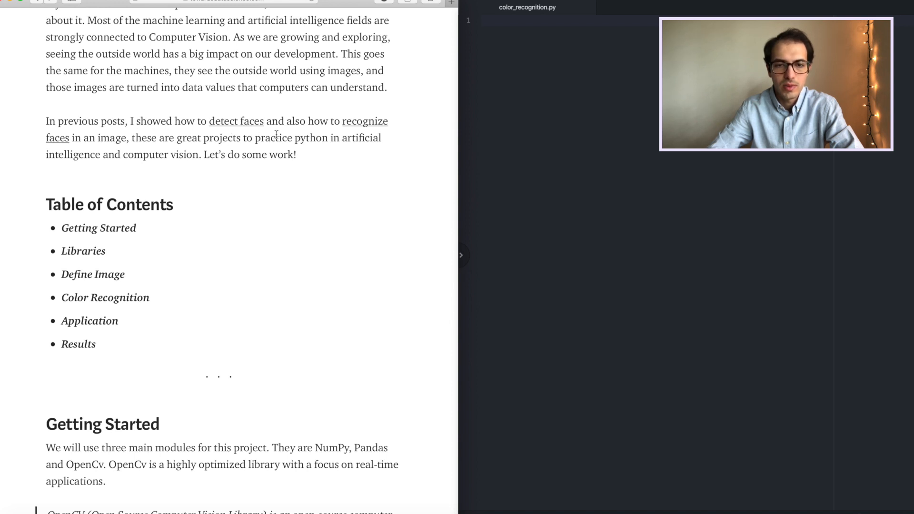
mouse_move(365, 129)
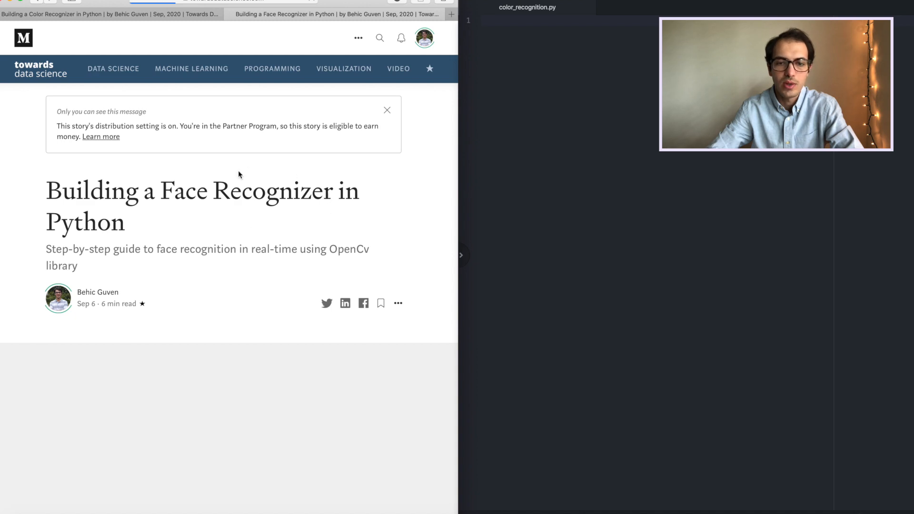
scroll(down, 3)
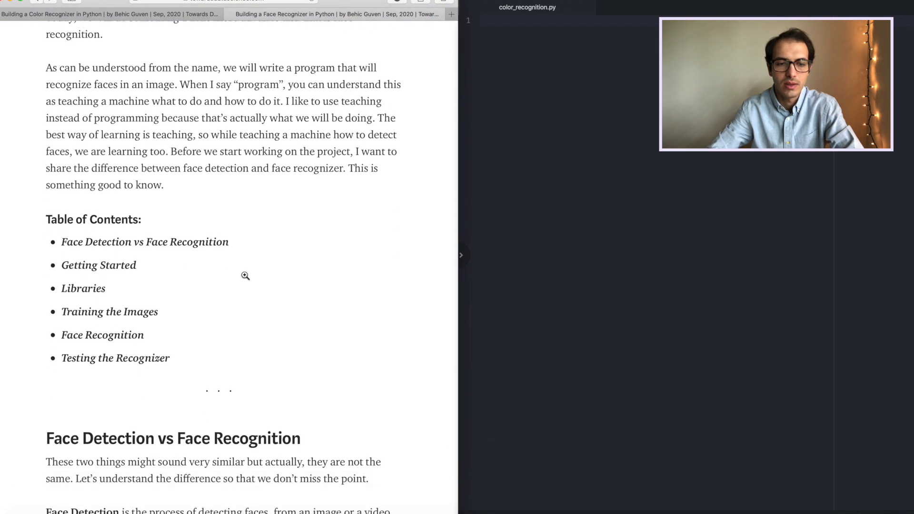
scroll(down, 3)
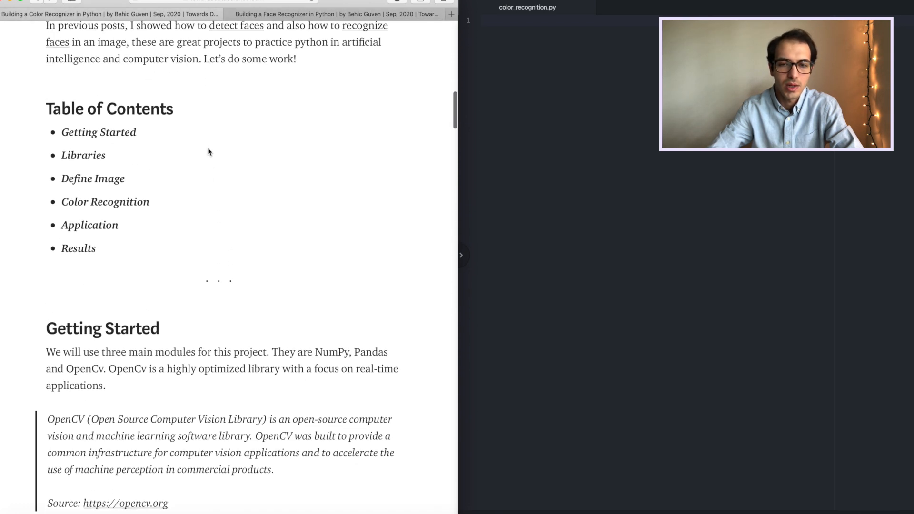
Step: Scroll to the Libraries section, select 'OpenCv', and locate the pip install numpy pandas opencv-python line
scroll(down, 3)
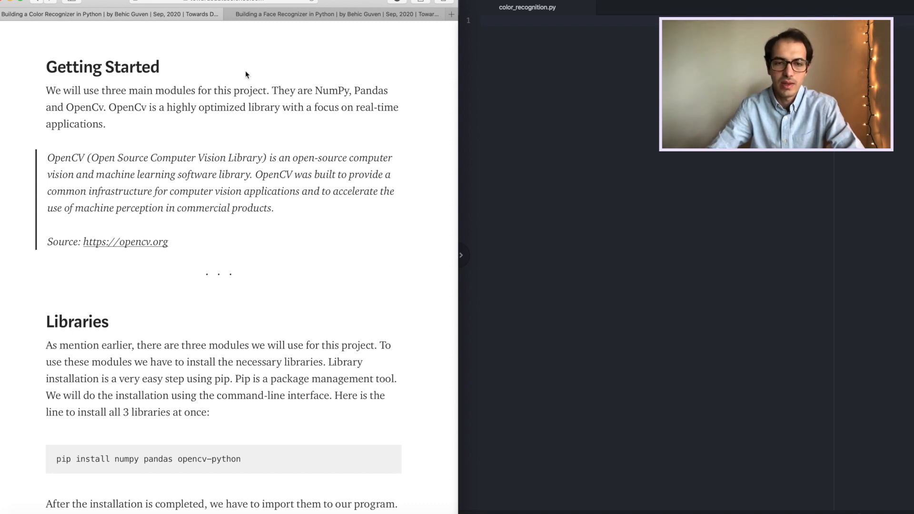
double_click(332, 90)
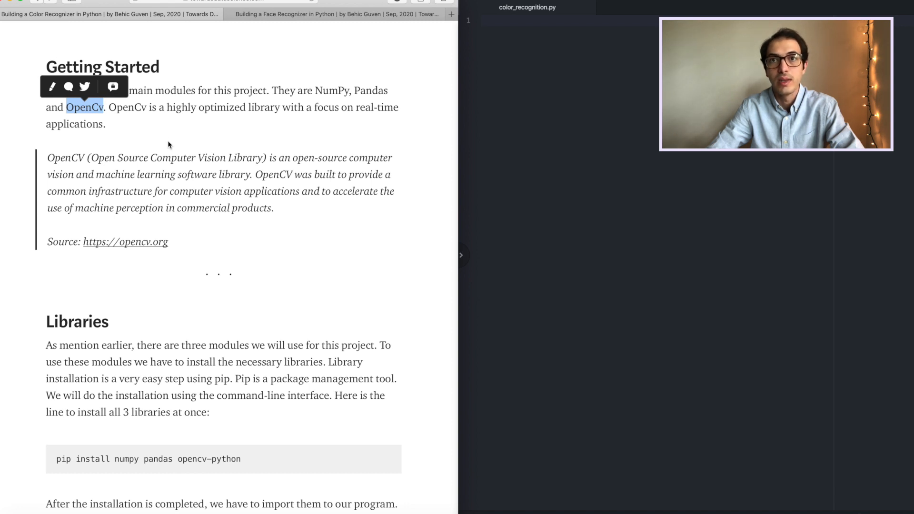
scroll(down, 3)
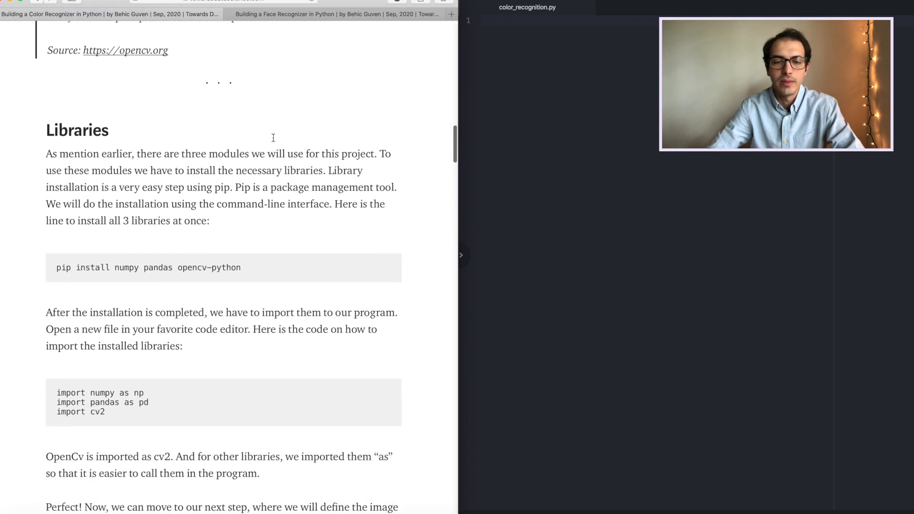
scroll(down, 3)
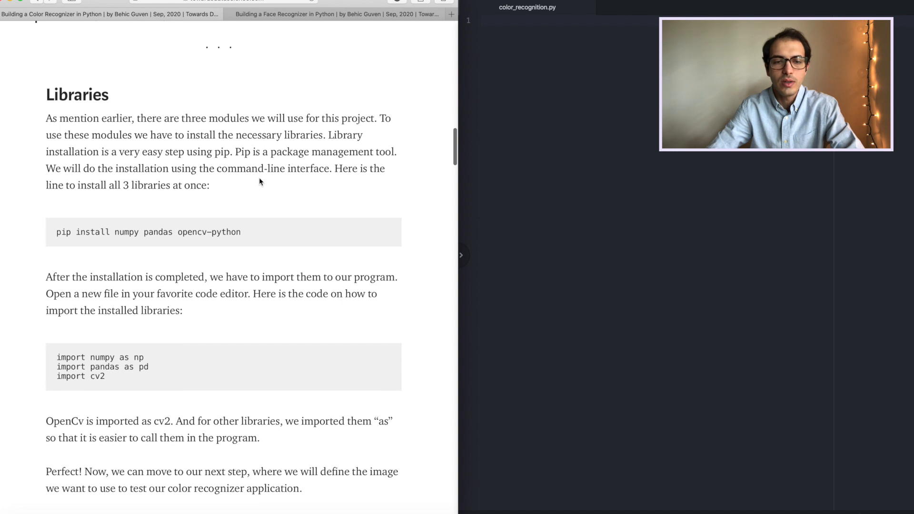
scroll(down, 3)
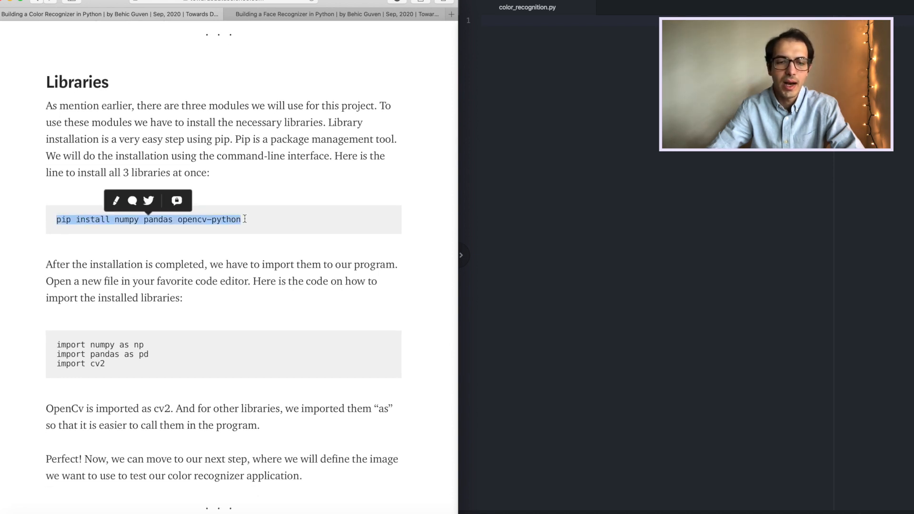
click(636, 232)
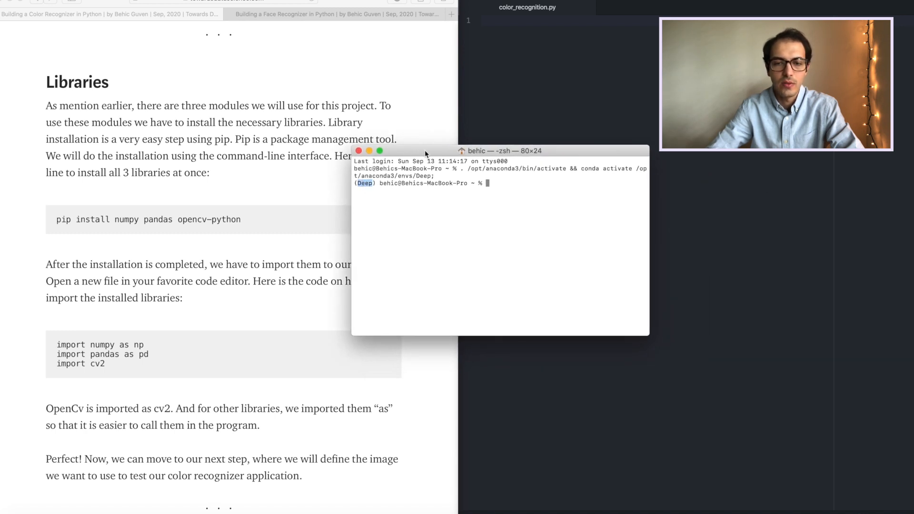
Step: Run pip install numpy pandas opencv-python in Terminal, then dismiss the Terminal window
text(pip install numpy)
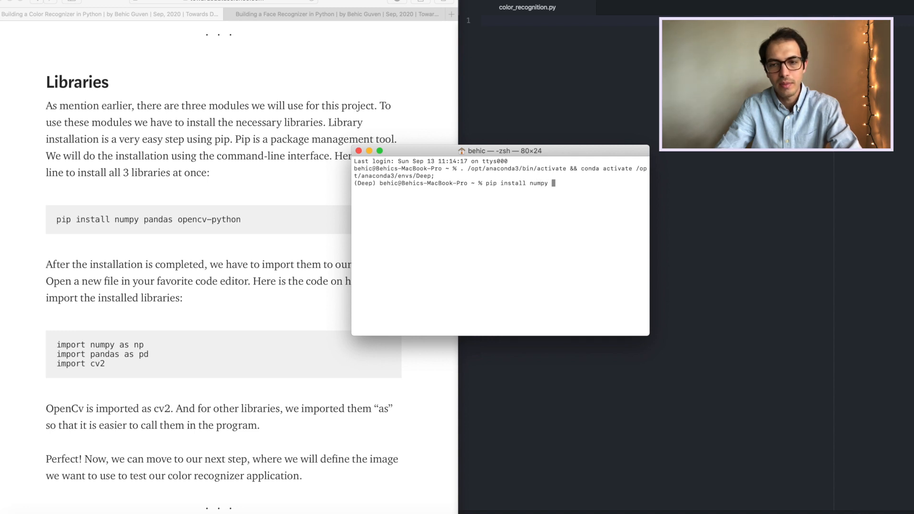
text(pandas)
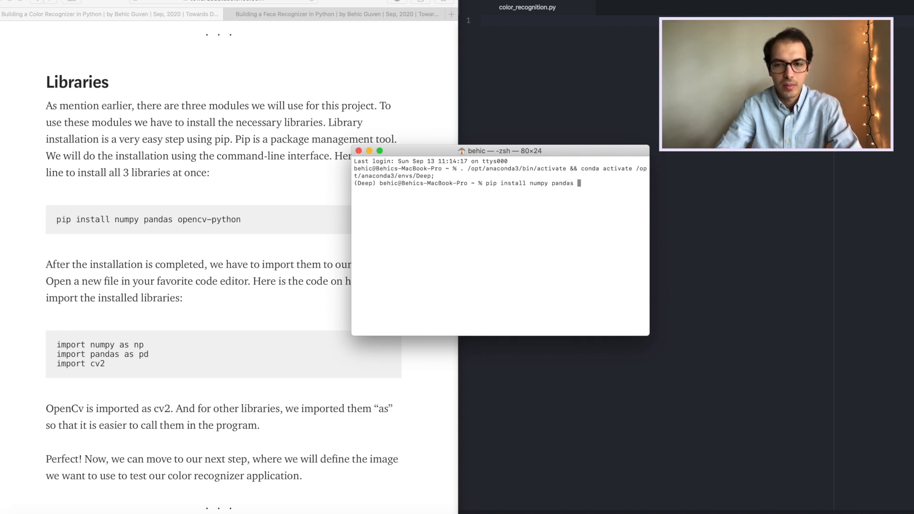
text(opencv-p)
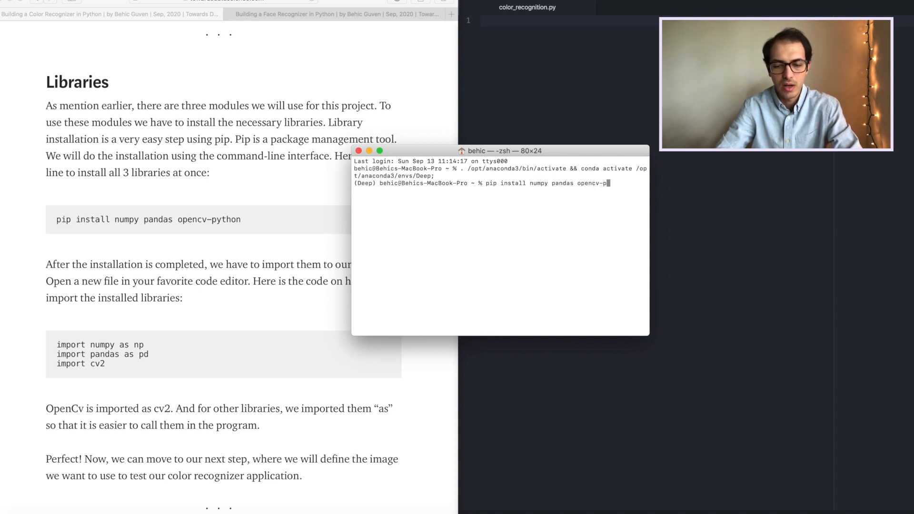
text(ython)
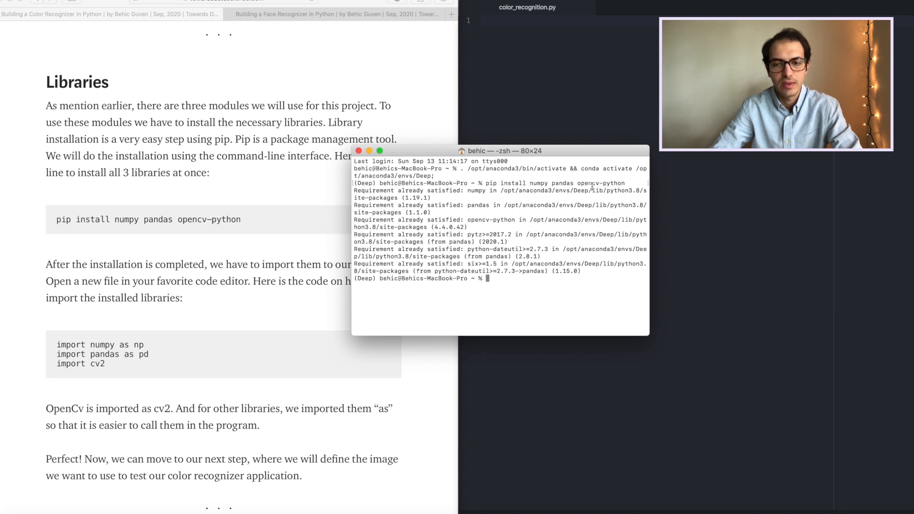
drag(500, 151, 483, 86)
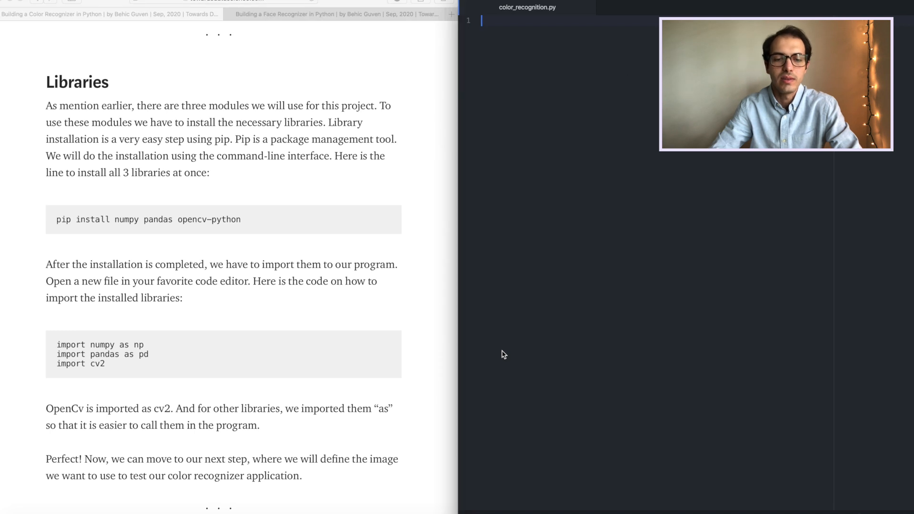
Step: Type the imports 'import numpy as np', 'import pandas as pd' and 'import cv2' in color_recognition.py
scroll(down, 3)
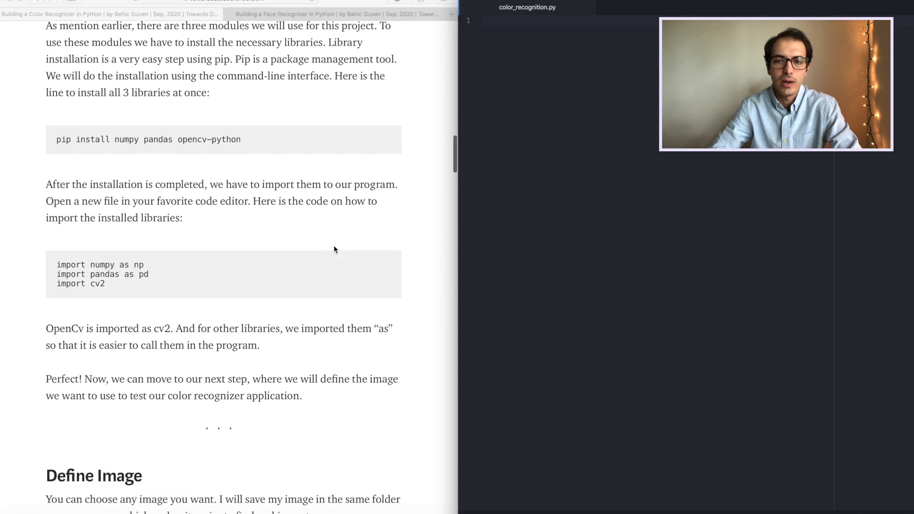
scroll(down, 3)
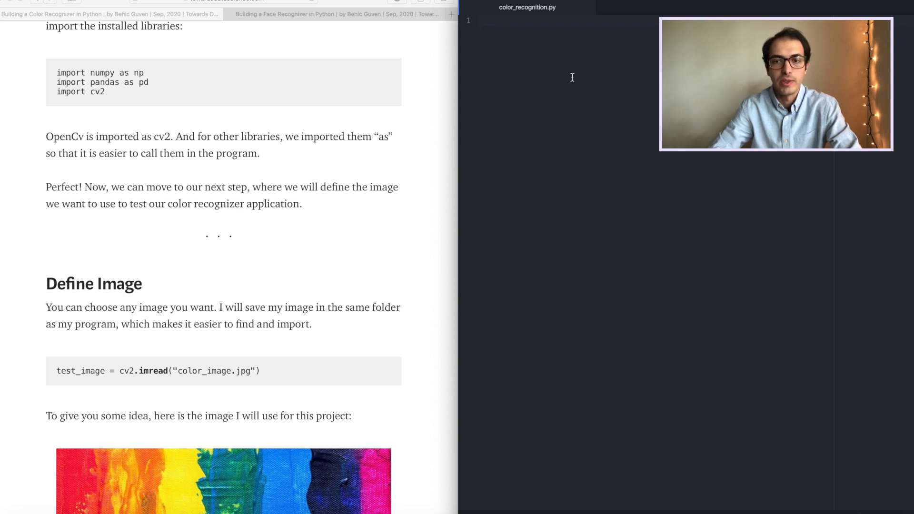
text(import)
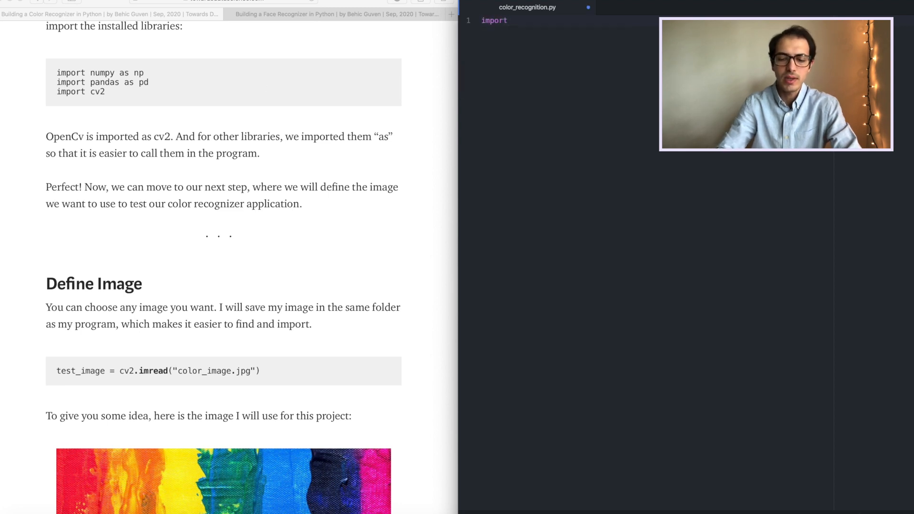
text(nu)
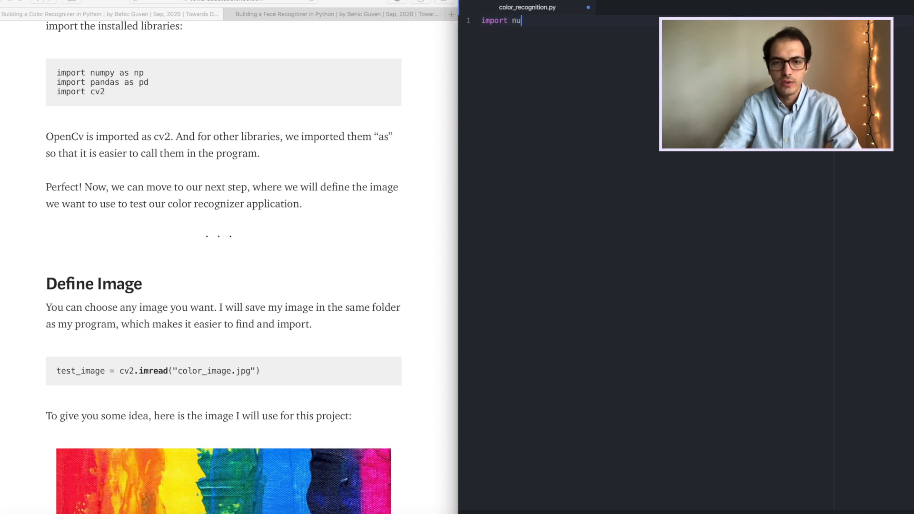
text(mpy as n)
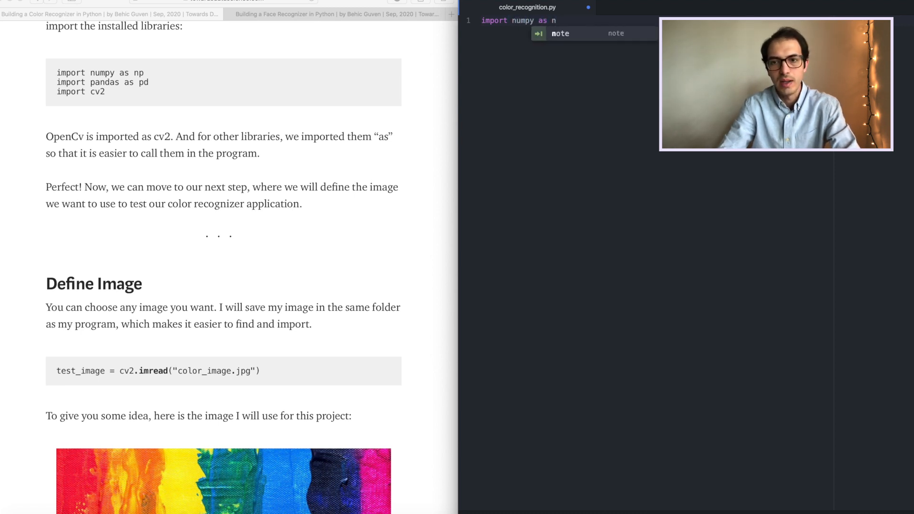
text(i)
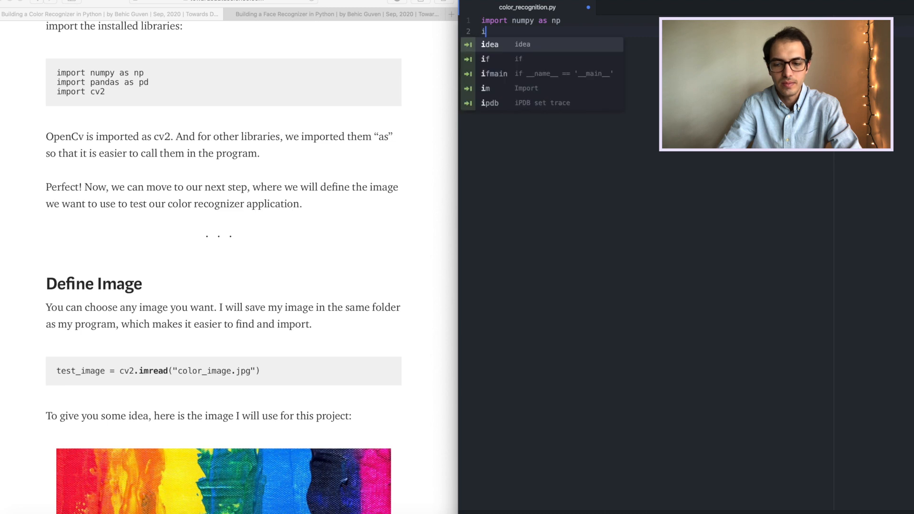
text(mport pana)
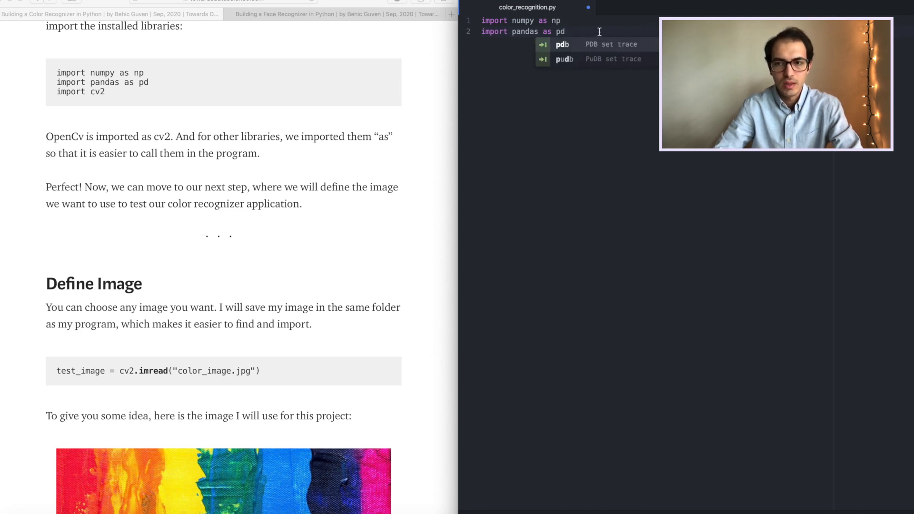
text(impor)
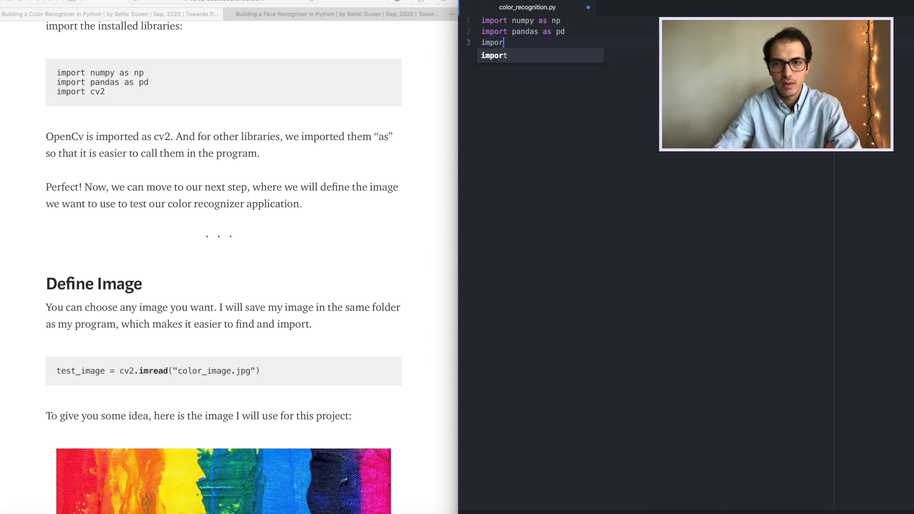
text(cv2)
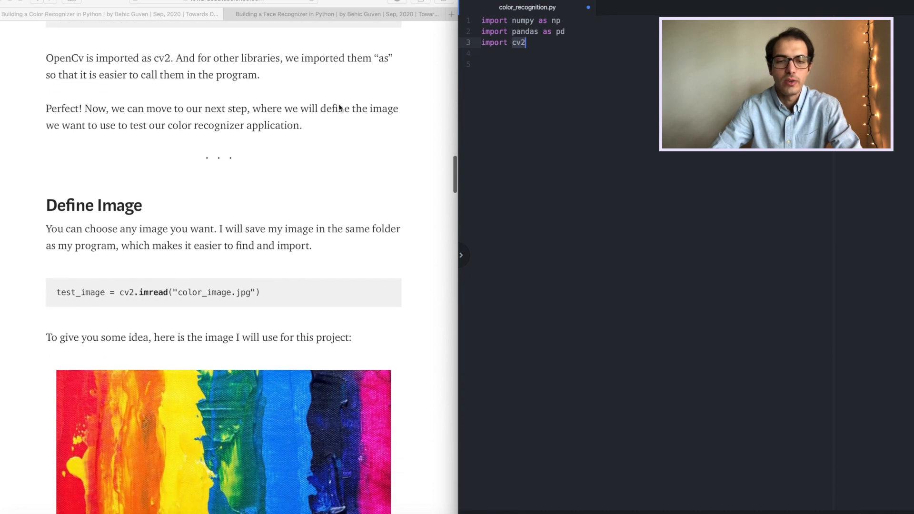
scroll(down, 3)
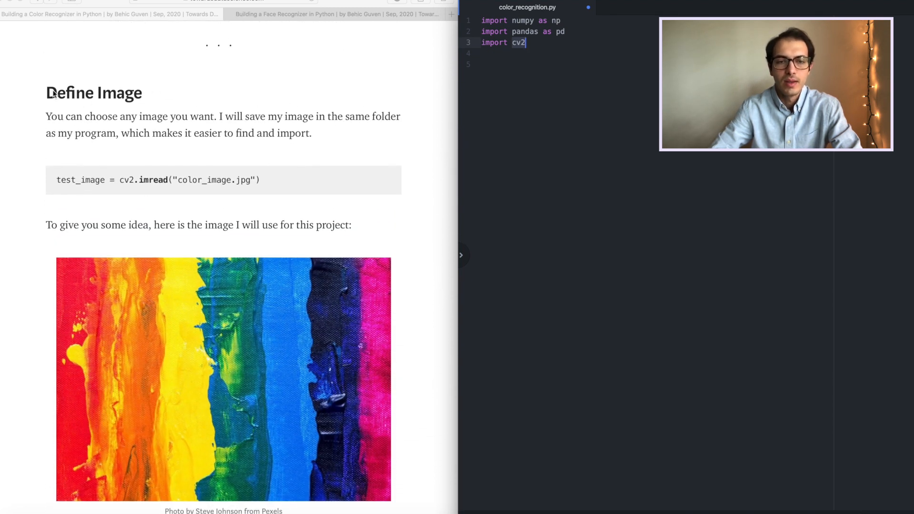
scroll(down, 3)
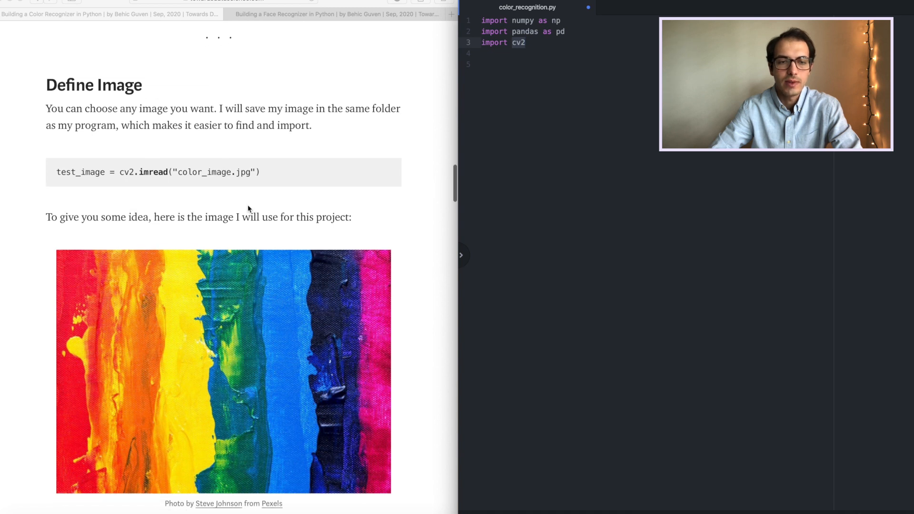
scroll(down, 3)
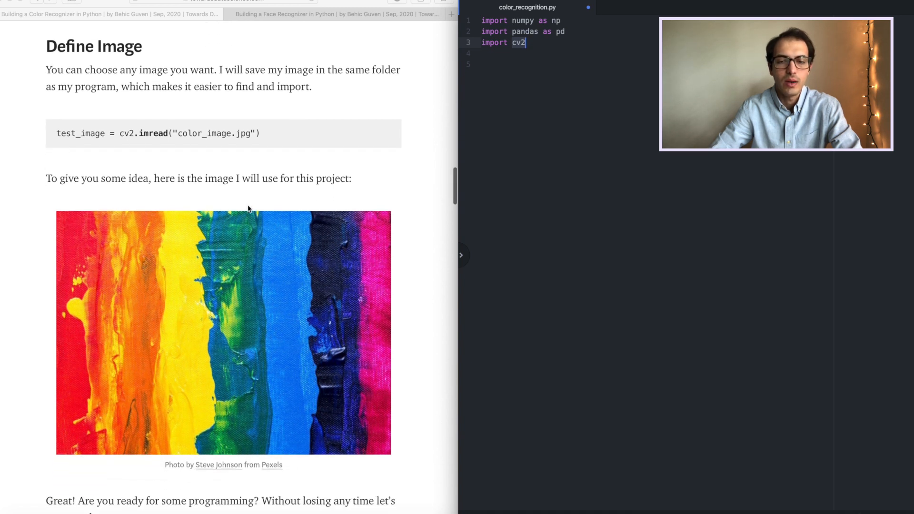
scroll(down, 3)
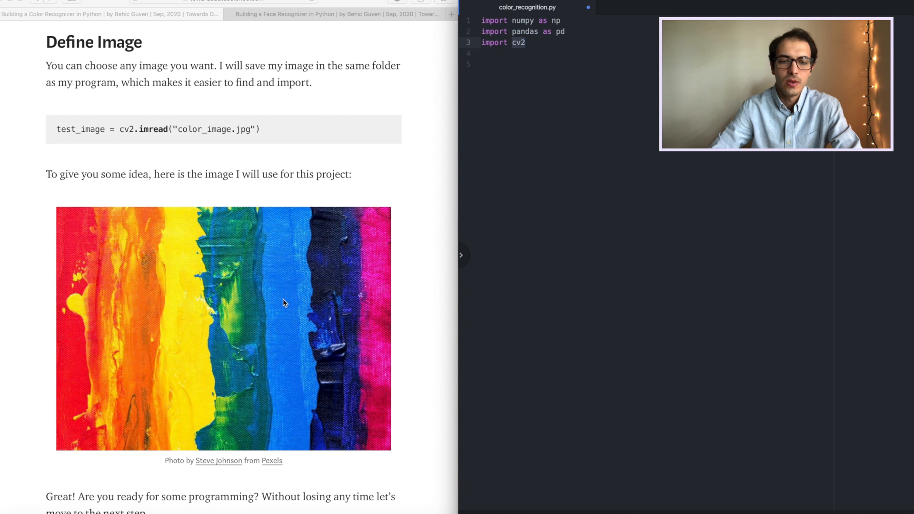
scroll(down, 3)
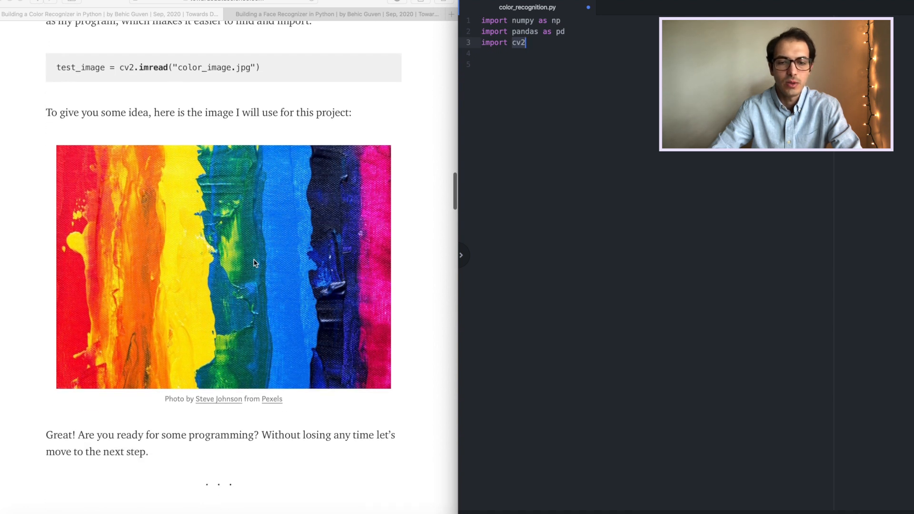
right_click(254, 259)
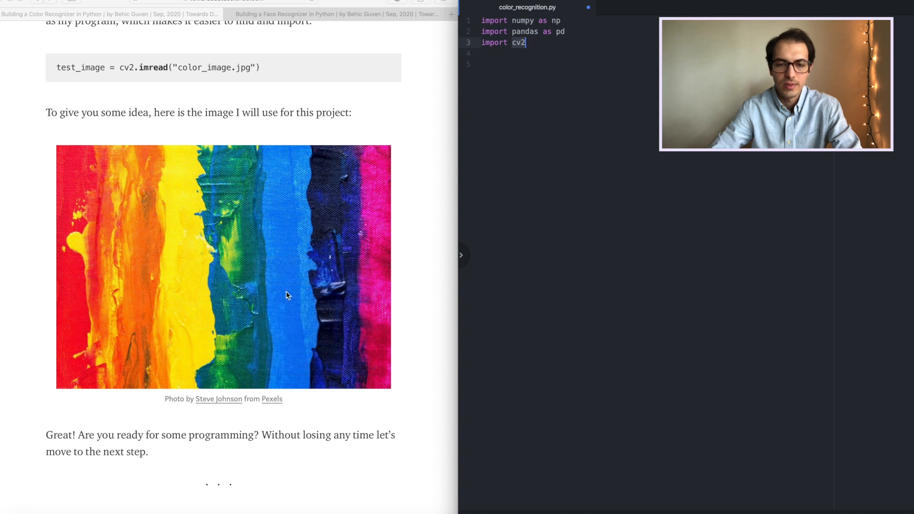
mouse_move(301, 157)
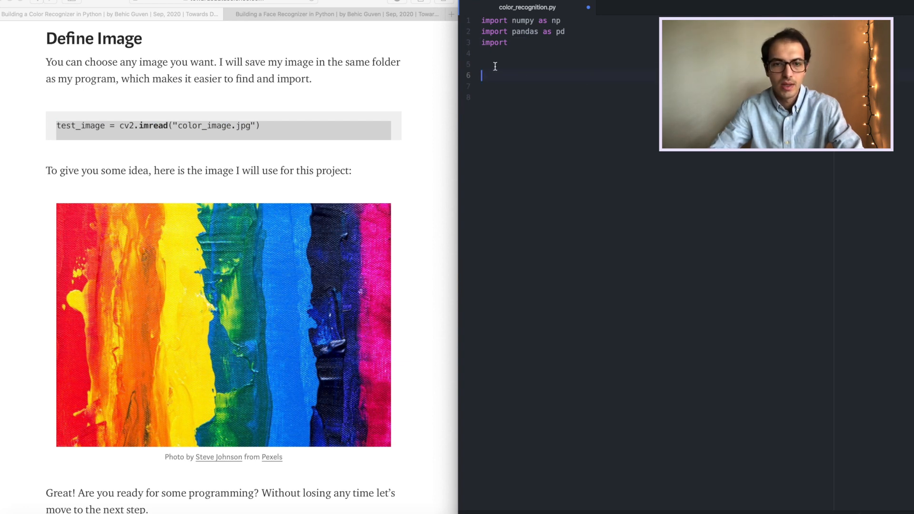
Step: Type test_image = cv2.imread("color_image.jpg") on line 6
text(test_image = cv2.imread("color_image.jpg"))
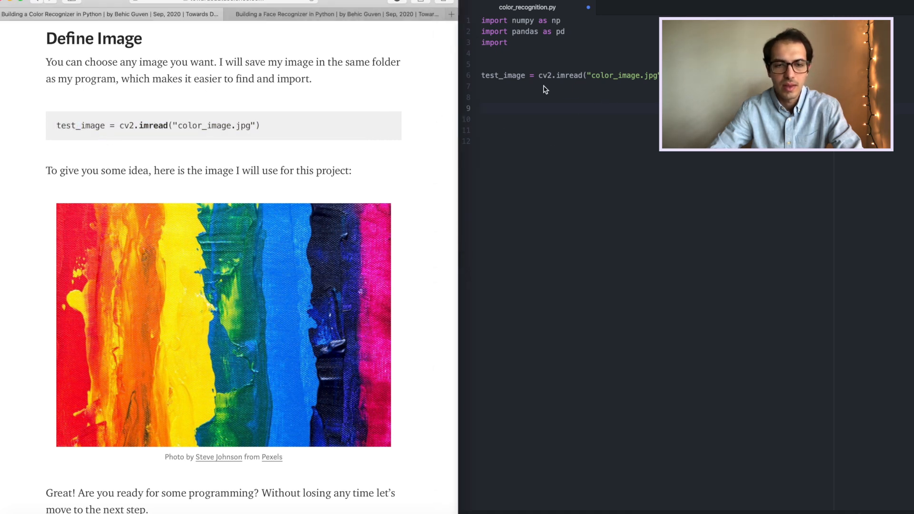
mouse_move(762, 230)
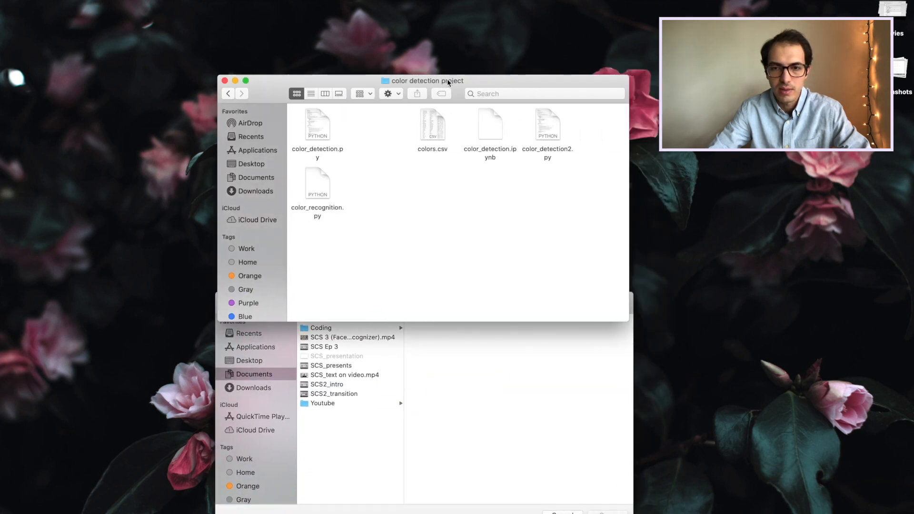
Step: Move the color detection project folder window lower, review its files, then show Downloads
drag(426, 80, 421, 130)
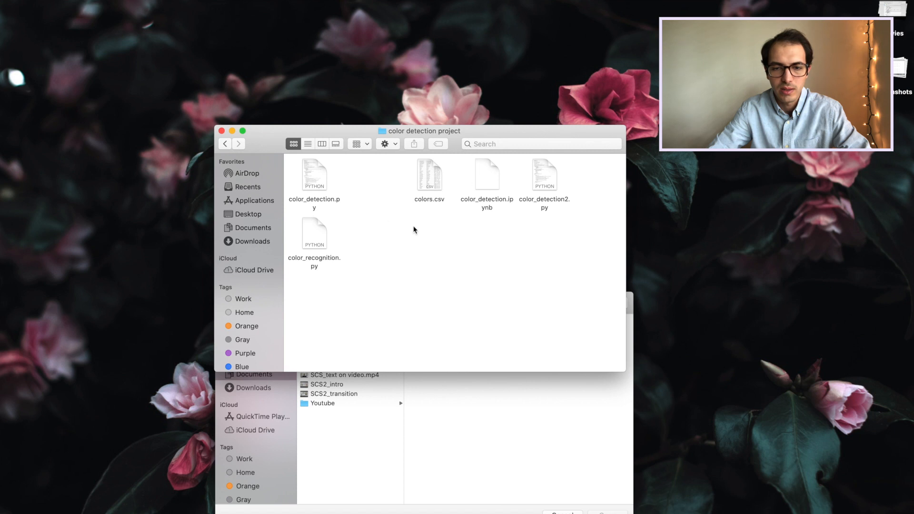
mouse_move(444, 238)
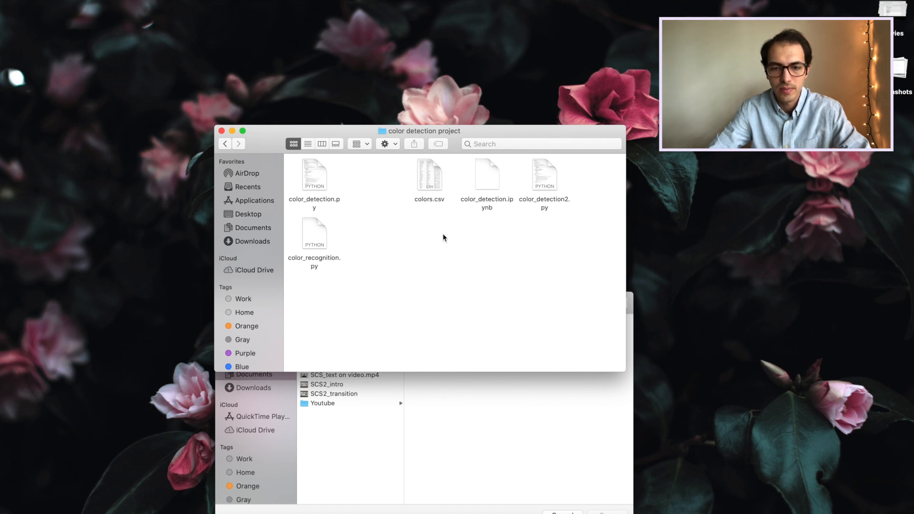
mouse_move(327, 238)
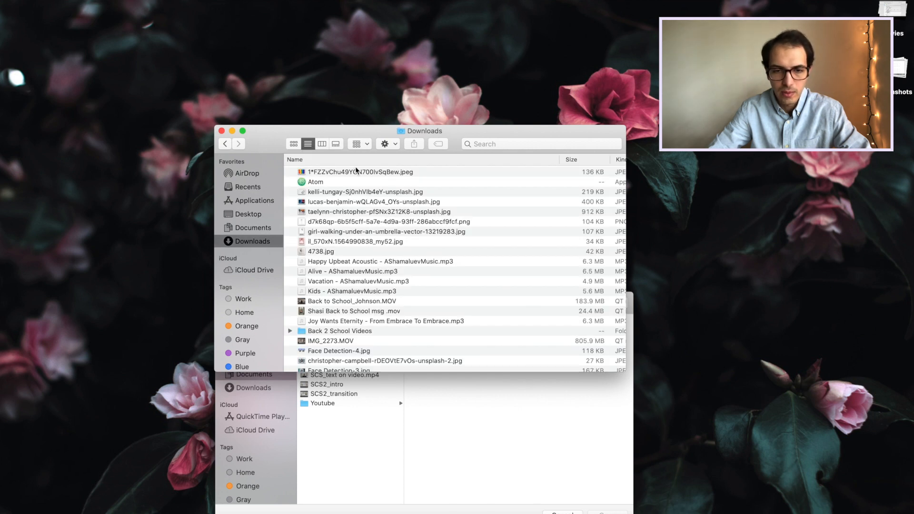
click(361, 172)
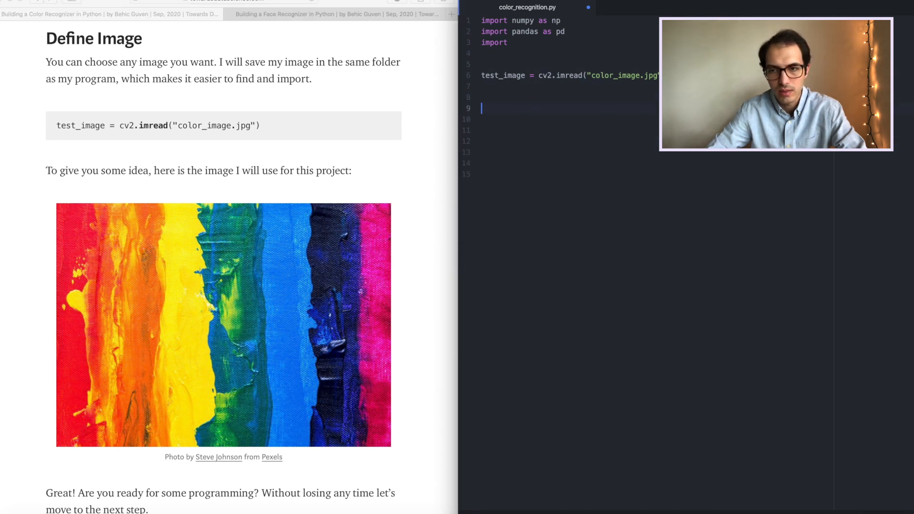
Step: Scroll to the Teaching the Colors section and follow its GitHub link to colors.csv
scroll(down, 3)
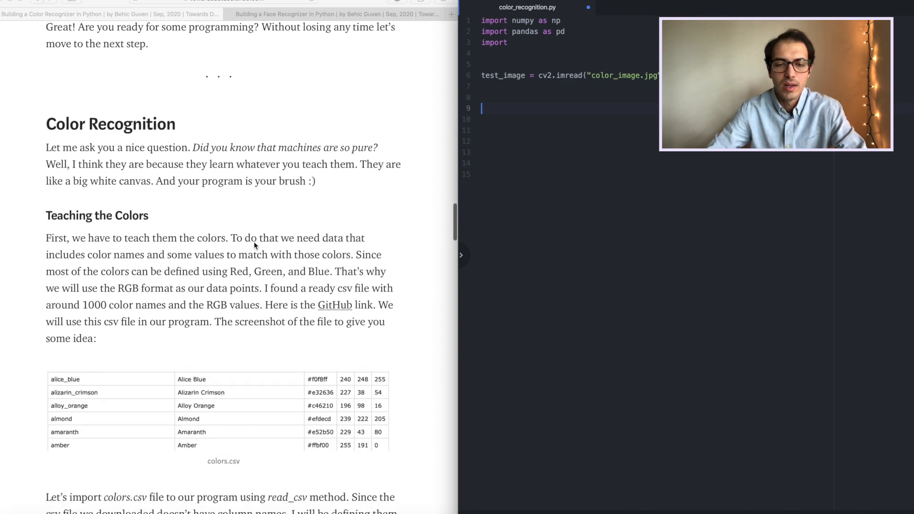
scroll(down, 3)
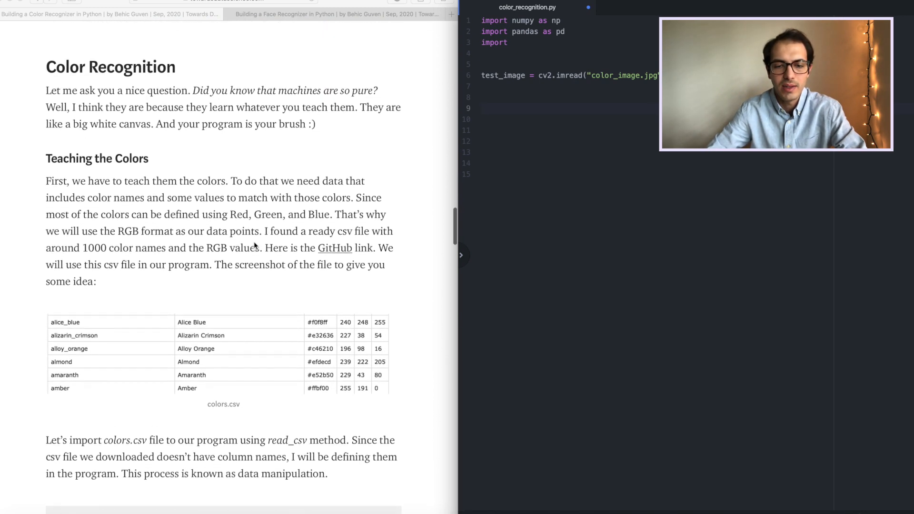
scroll(down, 3)
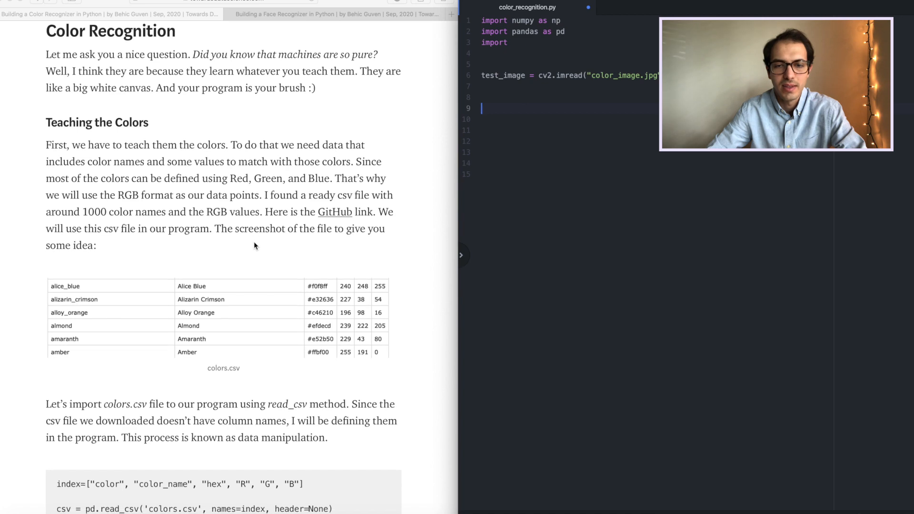
scroll(down, 3)
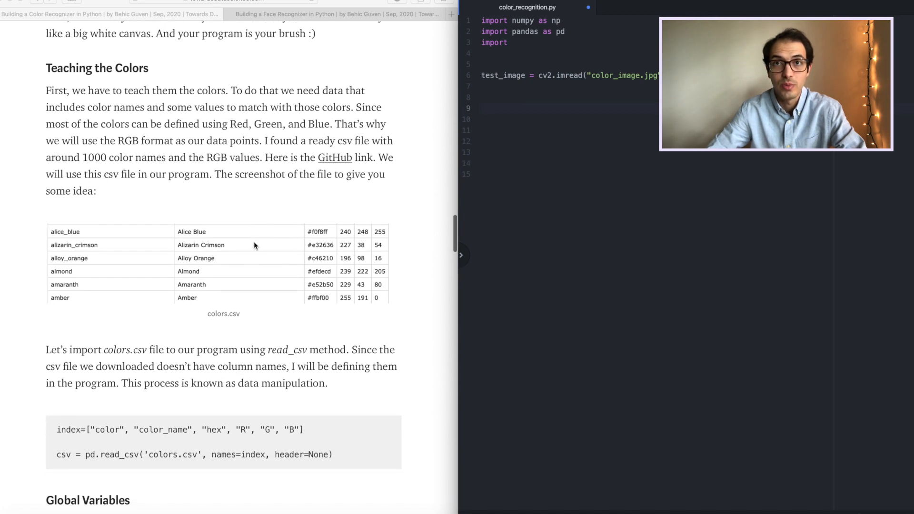
scroll(down, 3)
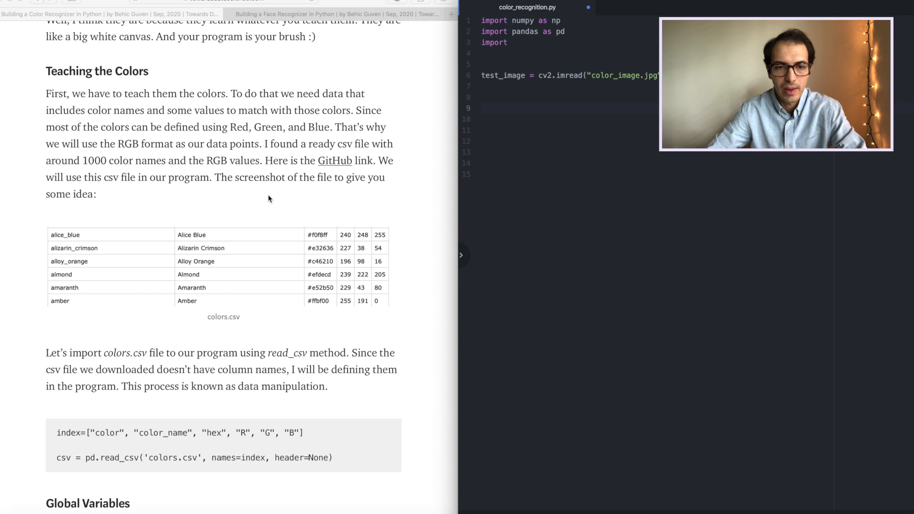
double_click(222, 317)
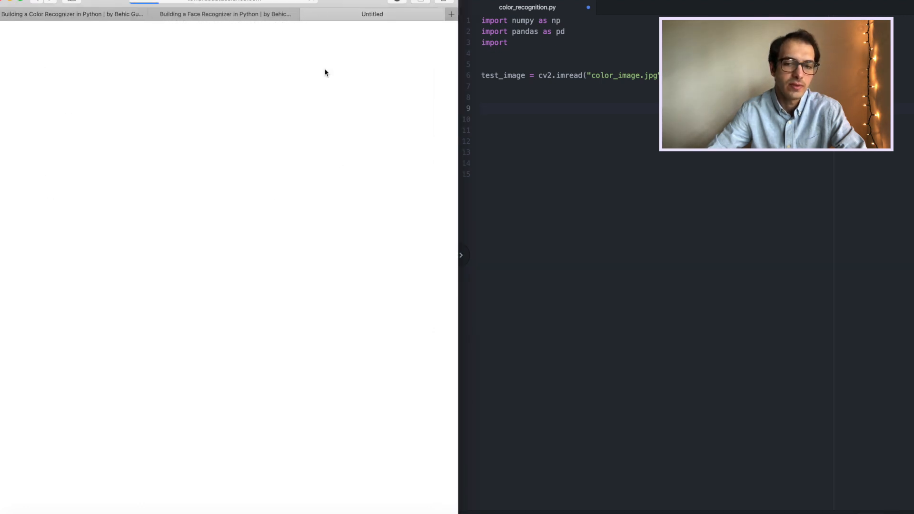
Step: Examine codebrainz's colors.csv on GitHub, selecting the first row's red value 93
click(372, 14)
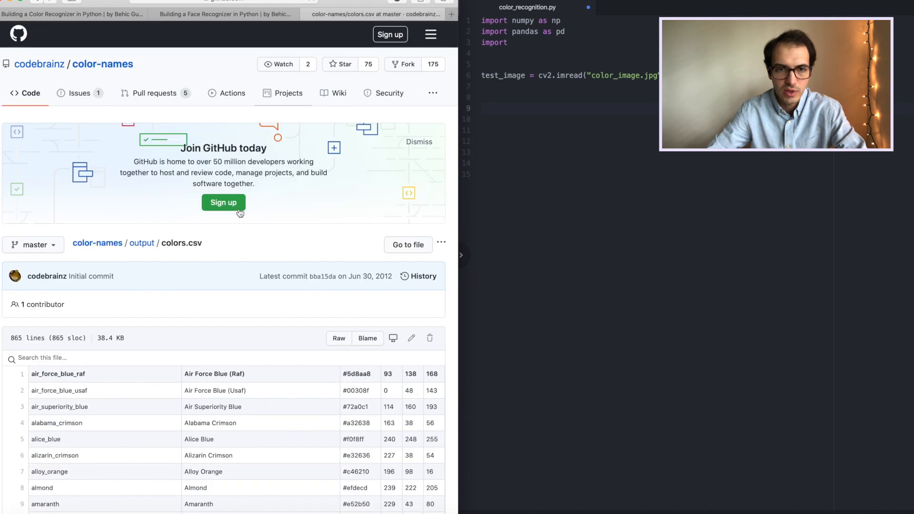
scroll(down, 3)
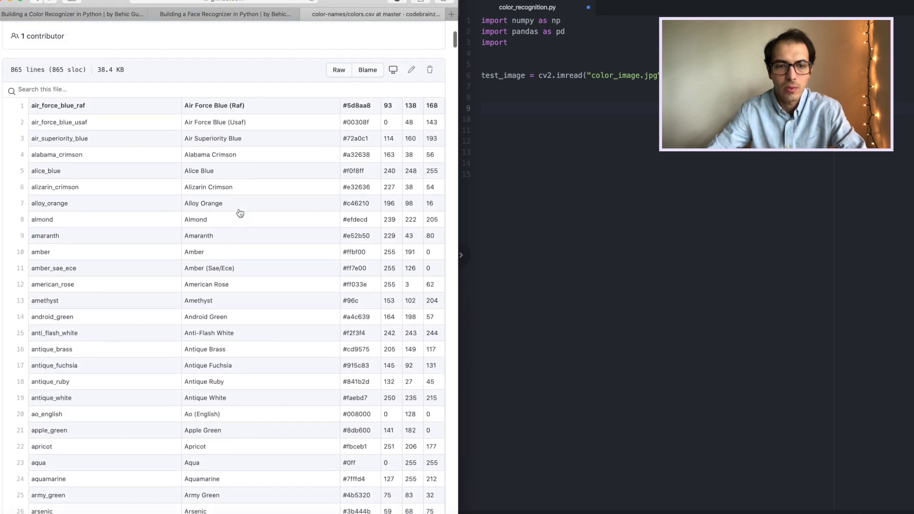
scroll(up, 3)
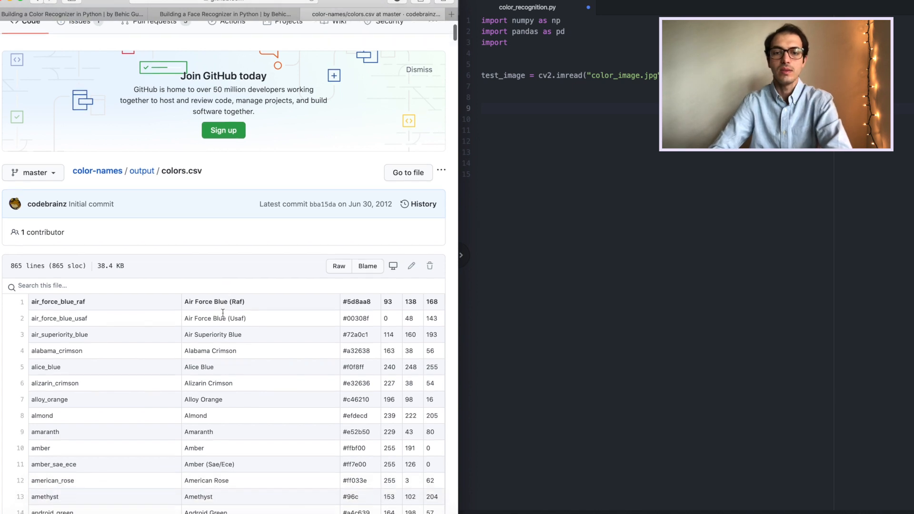
scroll(down, 3)
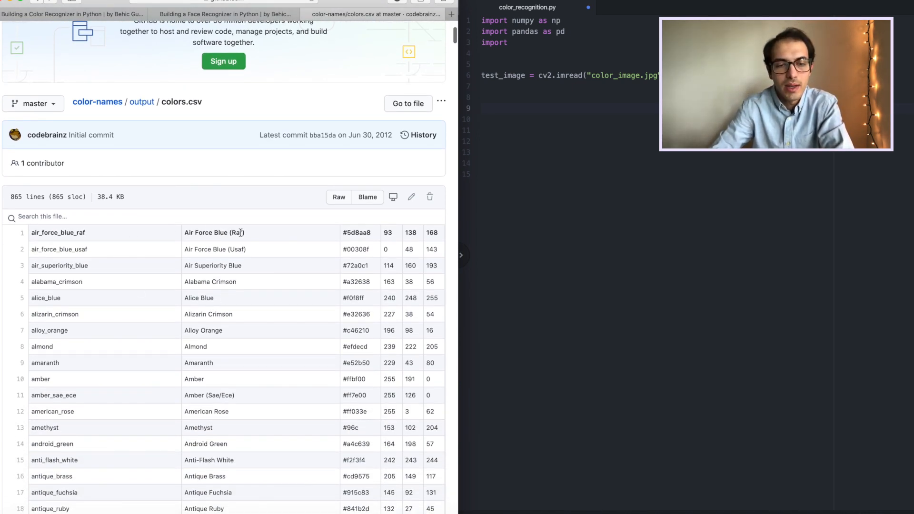
scroll(down, 3)
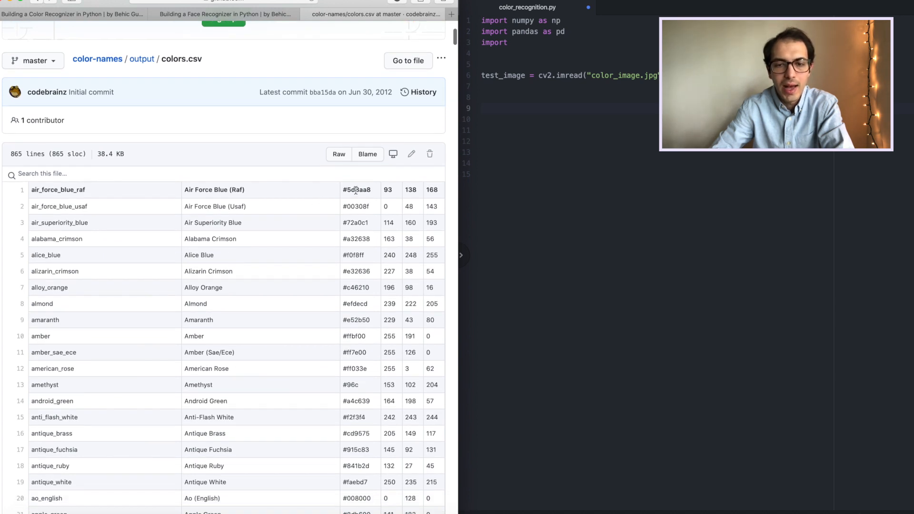
double_click(356, 189)
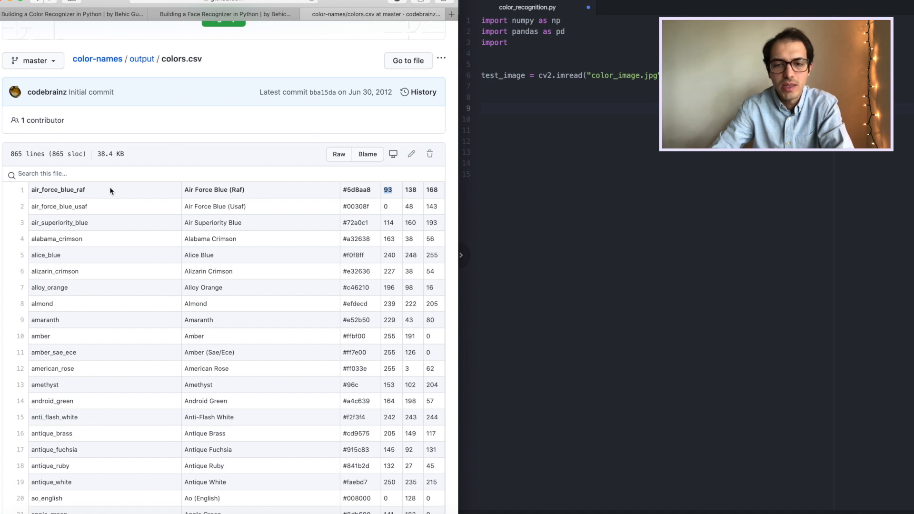
scroll(up, 3)
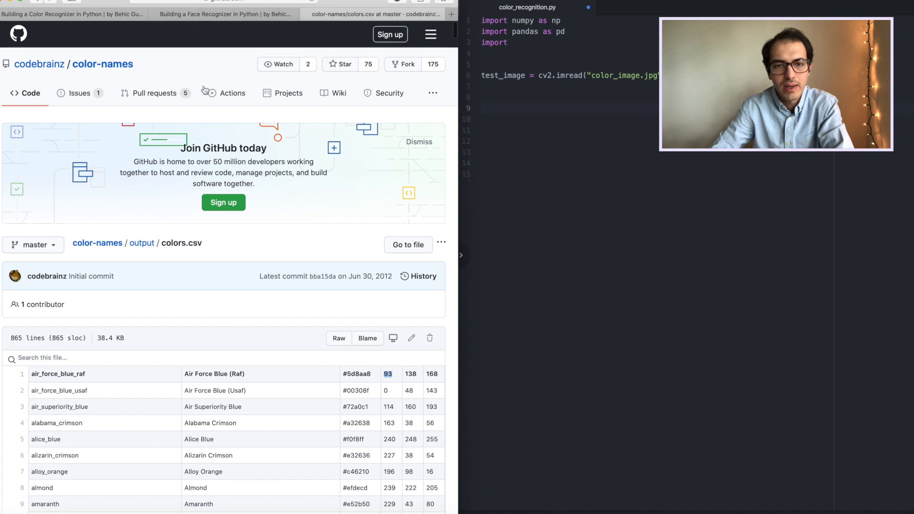
scroll(down, 3)
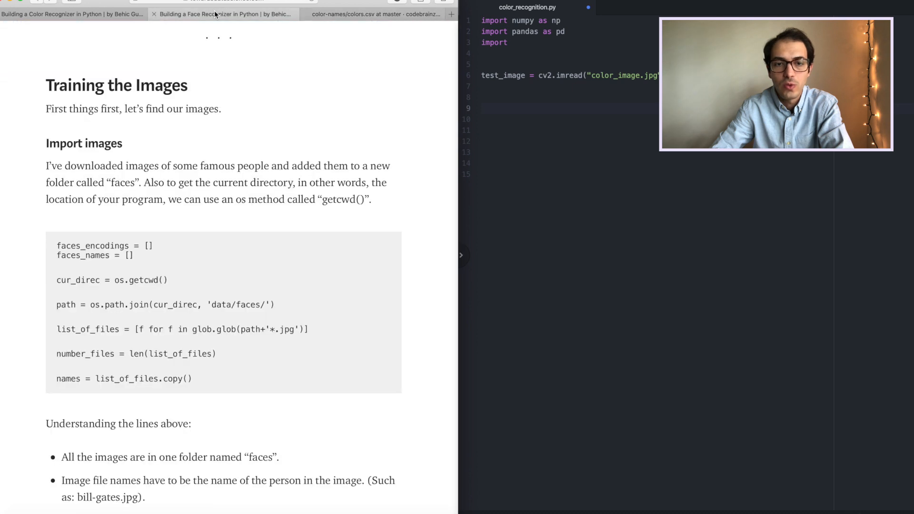
Step: Confirm colors.csv sits beside color_recognition.py in the project folder, then return to the article
scroll(up, 3)
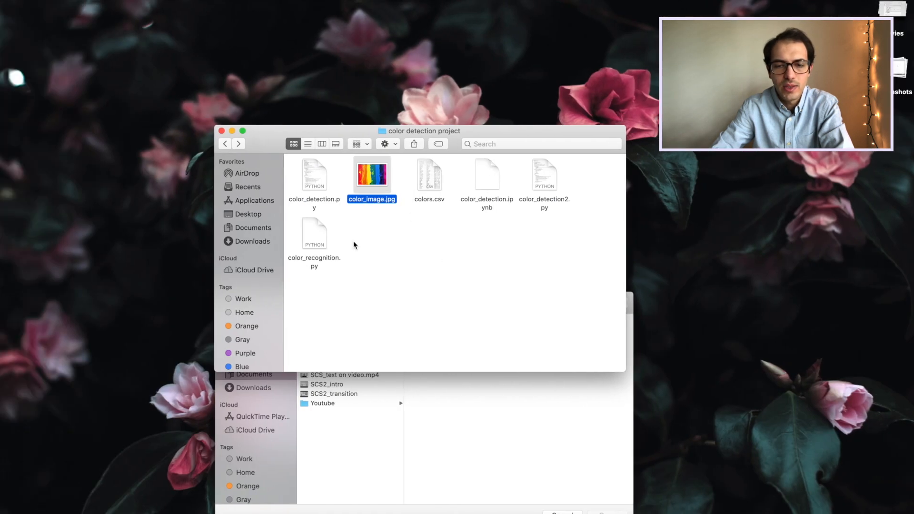
click(429, 175)
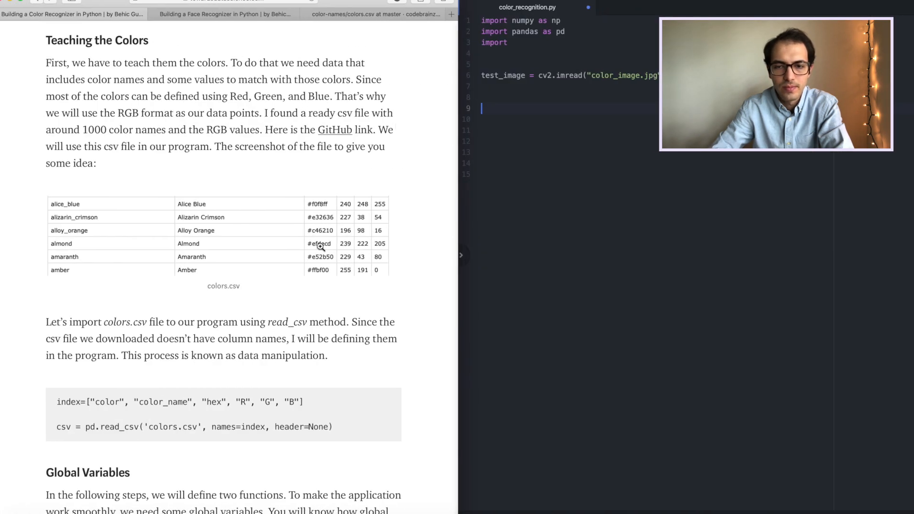
Step: Scroll the article down to the index column list and pd.read_csv('colors.csv') snippet
scroll(down, 3)
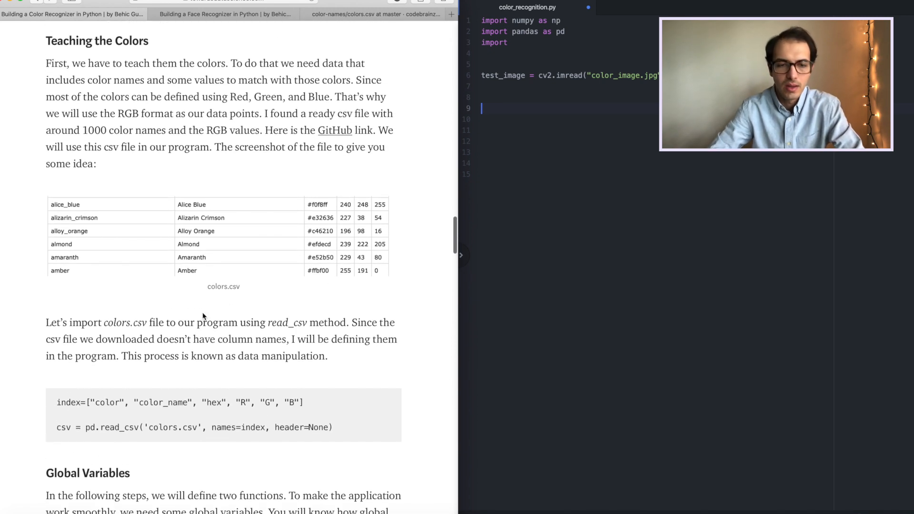
scroll(down, 3)
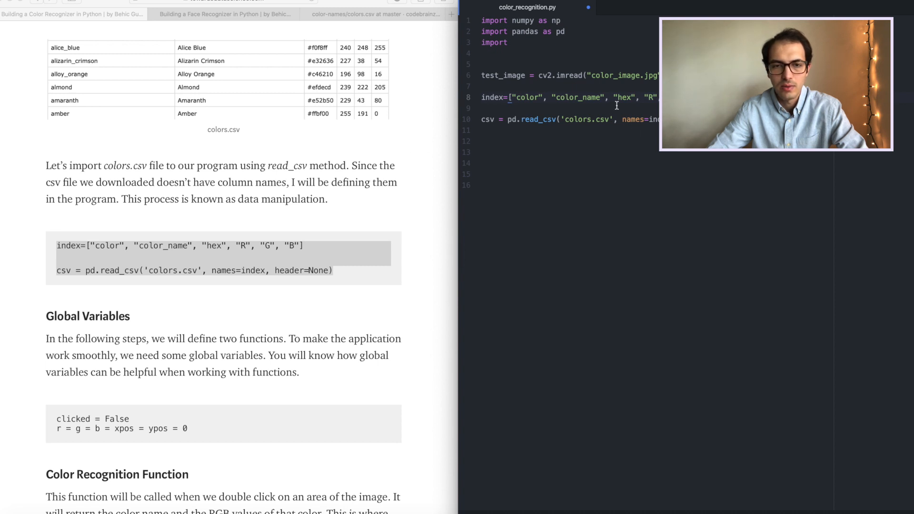
scroll(down, 3)
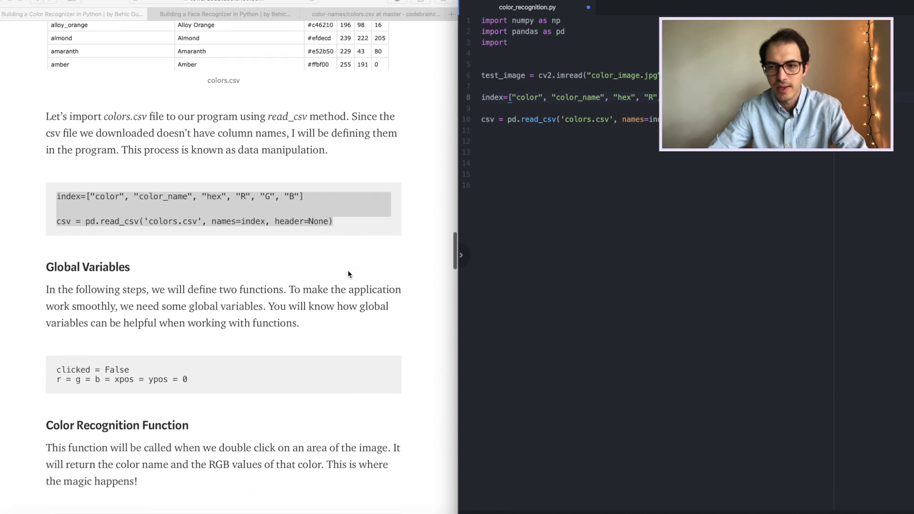
scroll(down, 3)
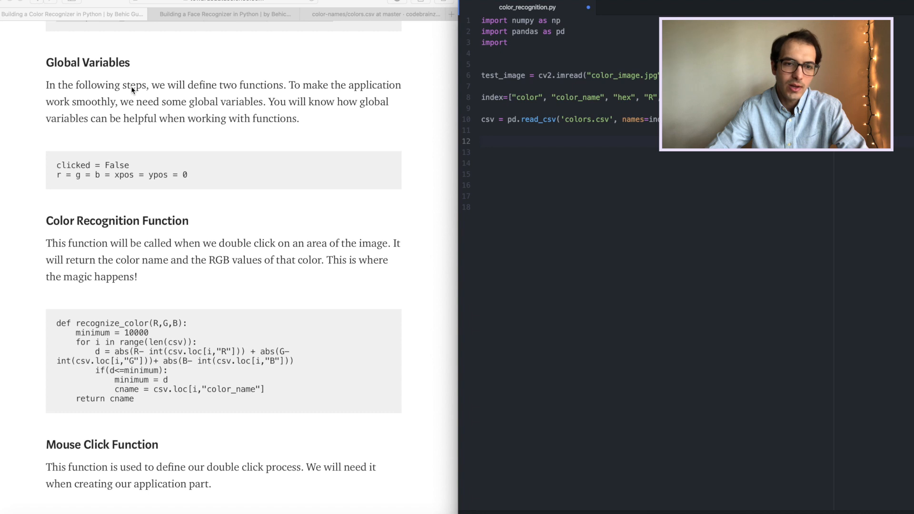
Step: Add globals clicked = False and r = g = b = xpos = ypos = 0 to color_recognition.py
drag(56, 175, 193, 174)
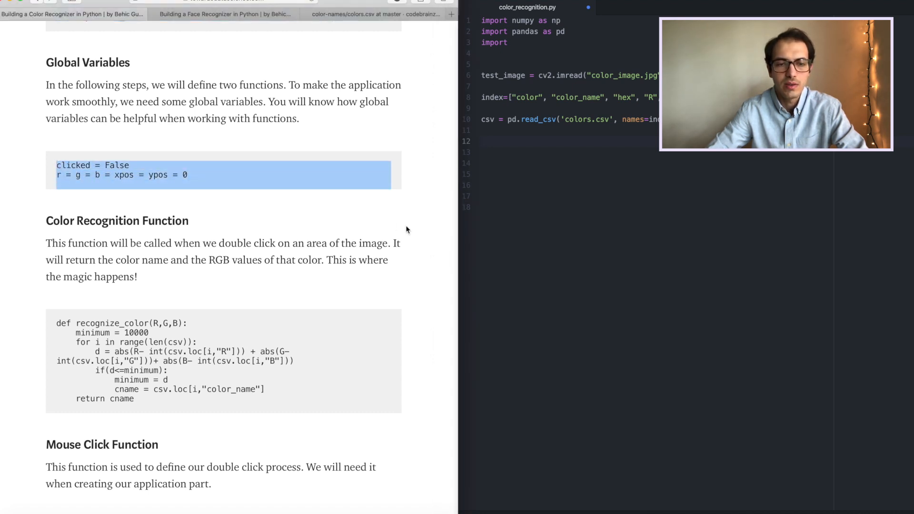
text(clicked = False)
text(r = g = b = xpos = ypos = 0)
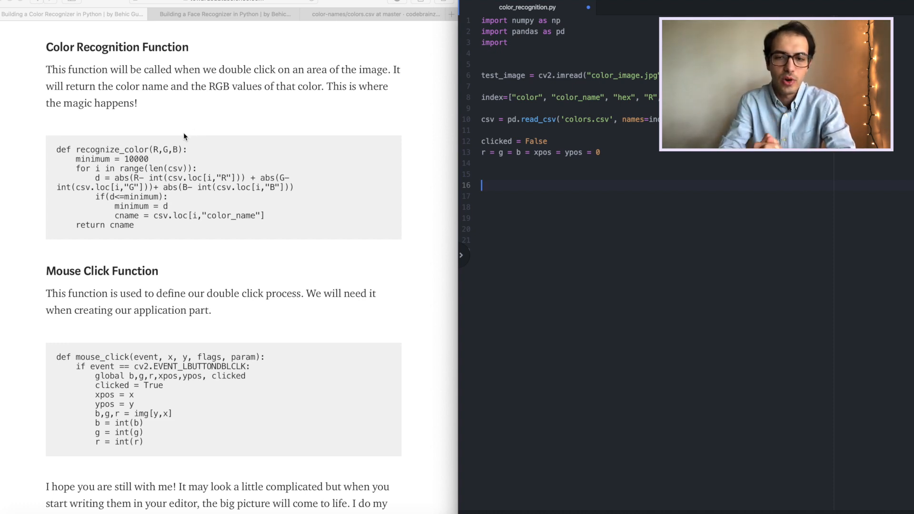
double_click(111, 149)
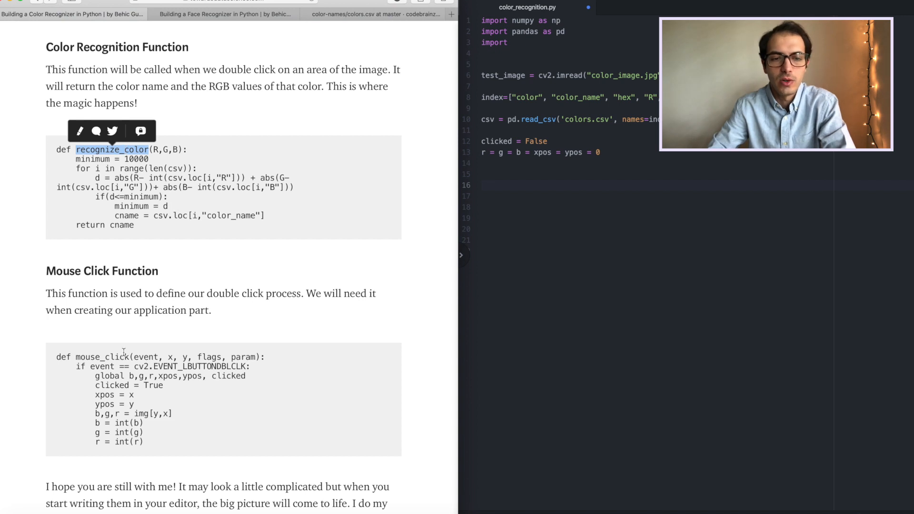
double_click(101, 356)
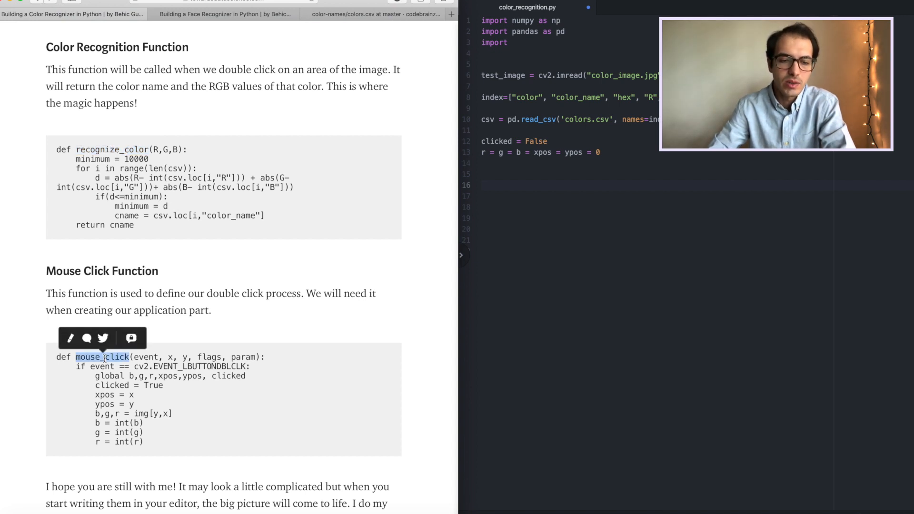
mouse_move(183, 216)
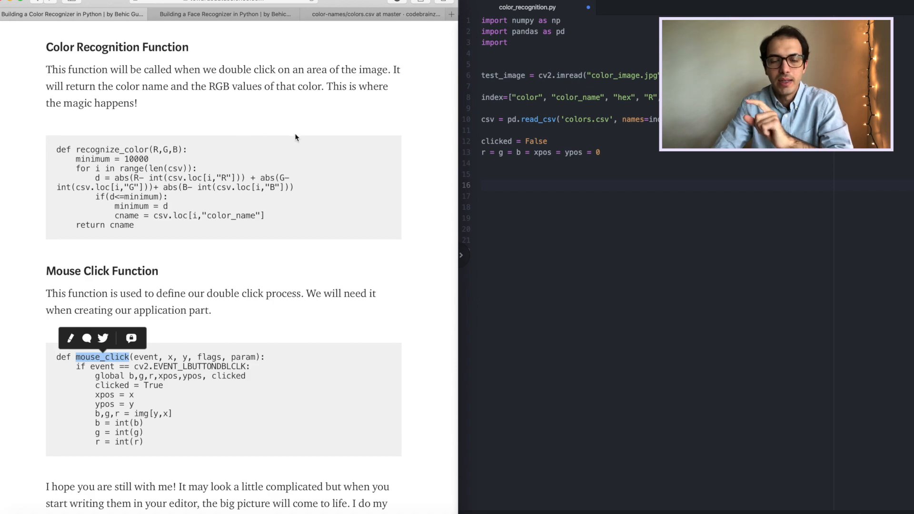
scroll(down, 3)
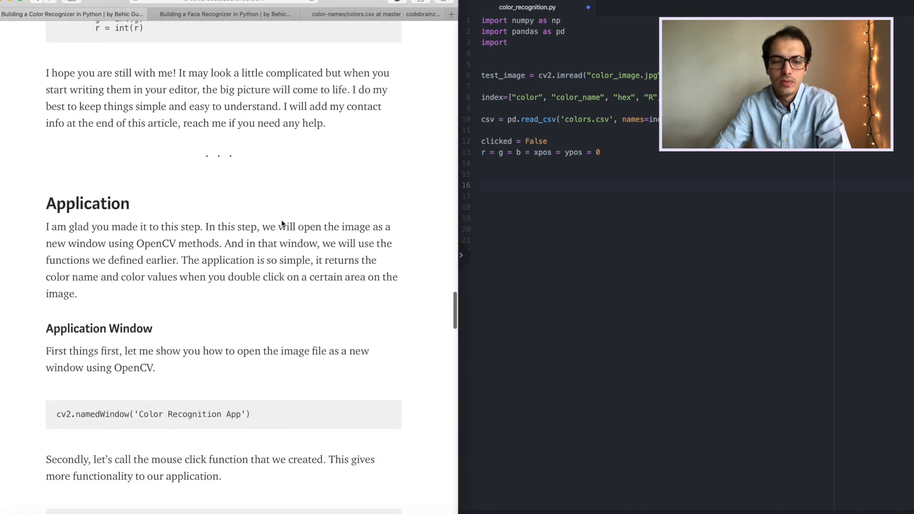
scroll(down, 3)
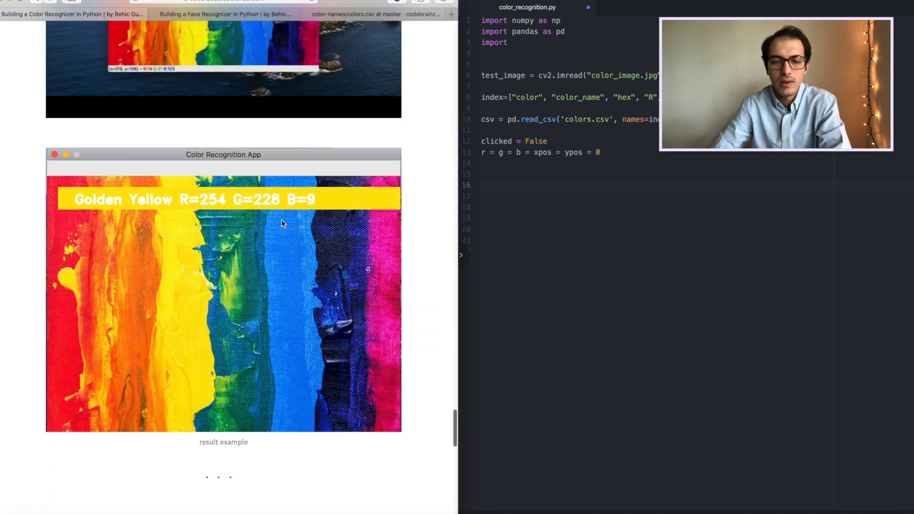
scroll(down, 3)
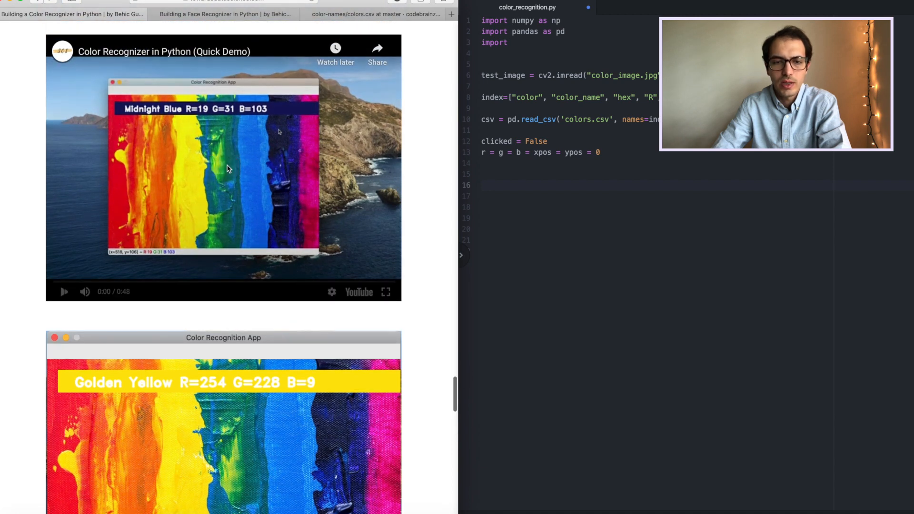
click(63, 291)
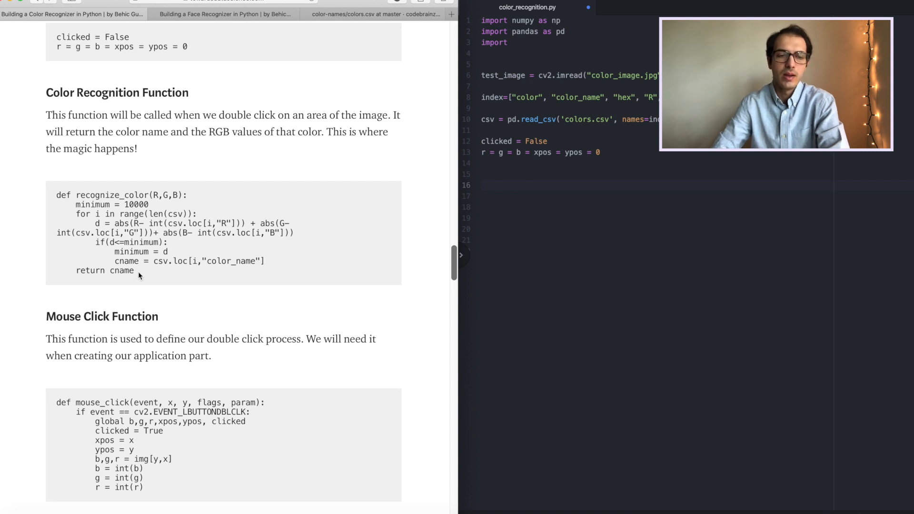
Step: Copy the article's recognize_color and mouse_click function blocks into the script
drag(54, 195, 133, 270)
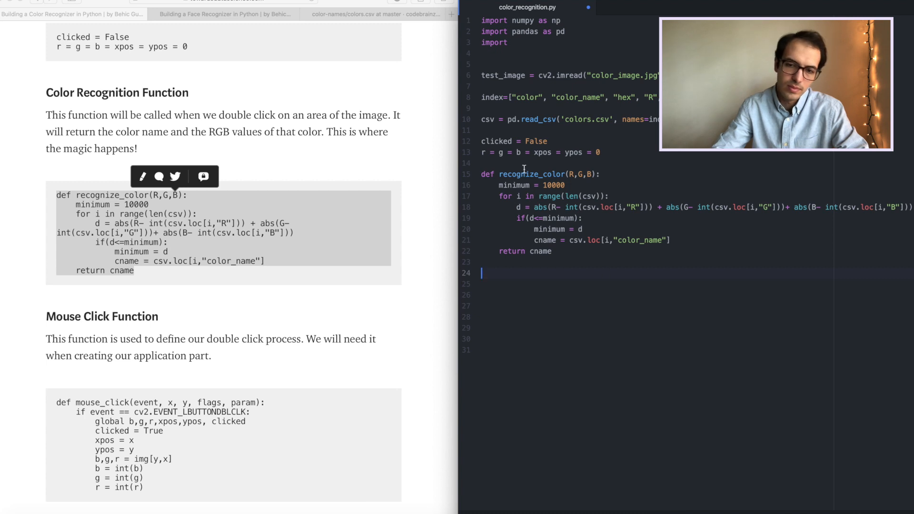
scroll(down, 3)
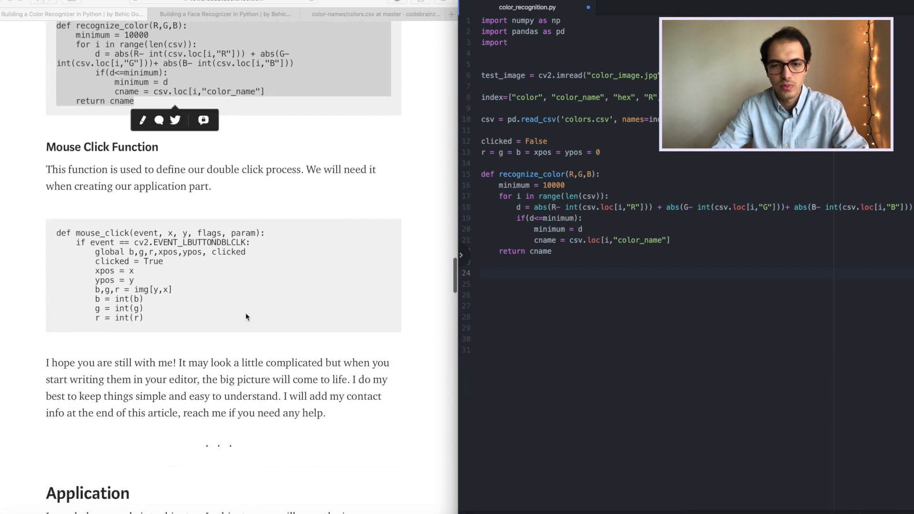
drag(56, 233, 144, 317)
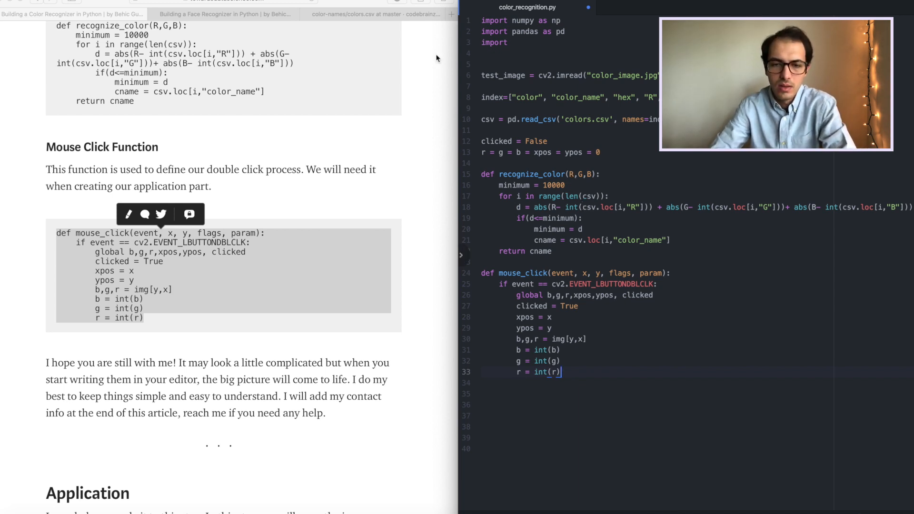
Step: Google 'knn classifier' in a new tab, then scroll the article to Application
click(451, 14)
text(knn)
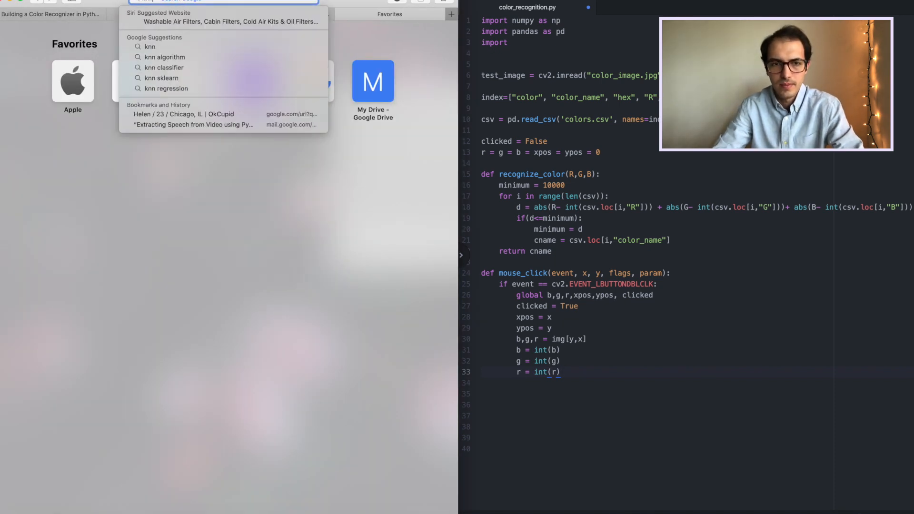
click(164, 67)
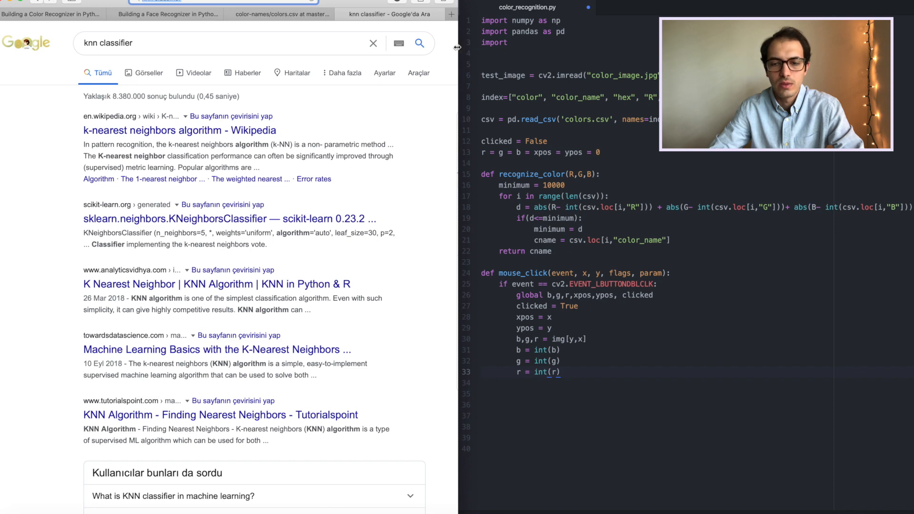
click(51, 13)
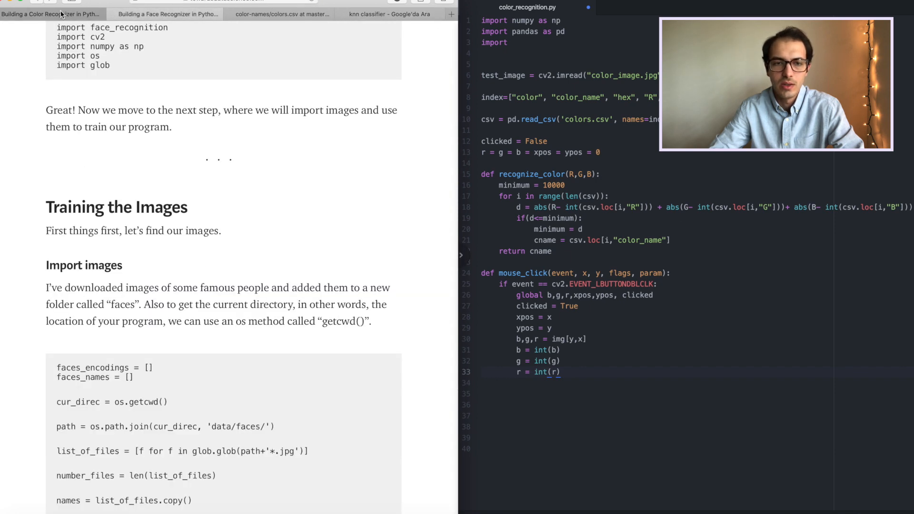
scroll(down, 3)
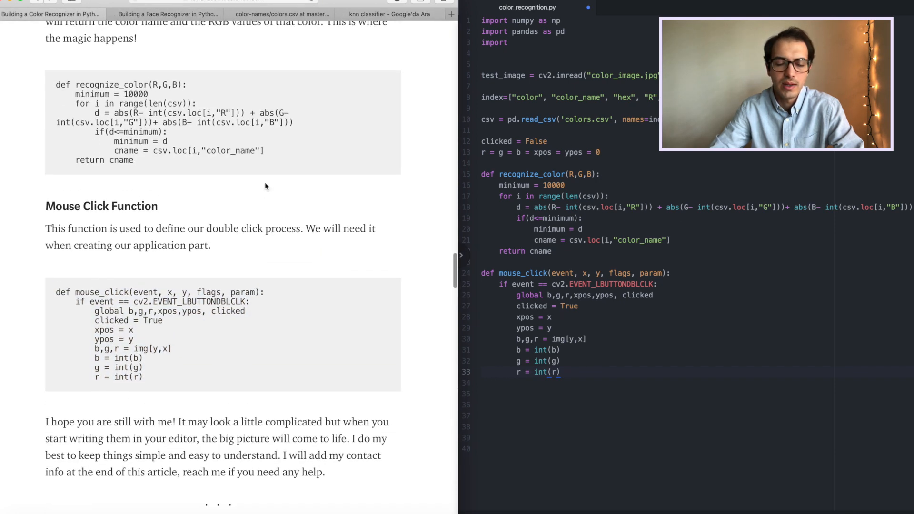
scroll(down, 3)
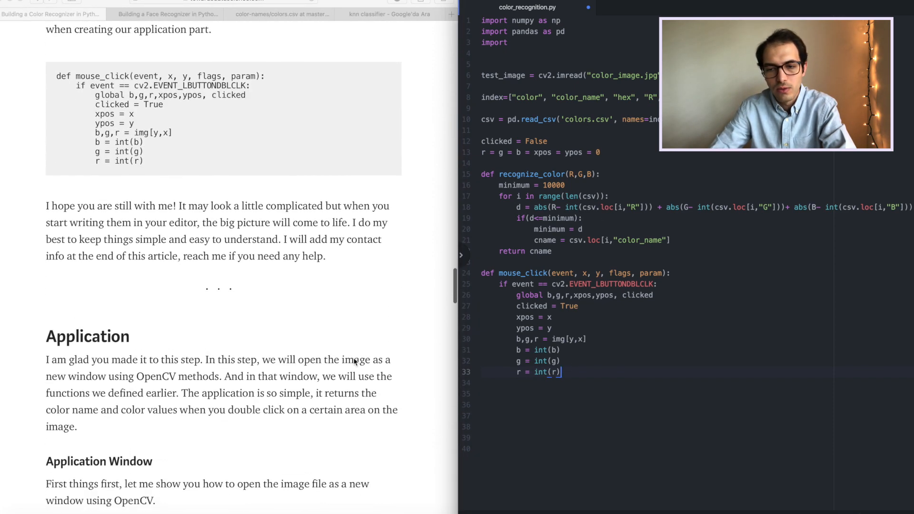
scroll(down, 3)
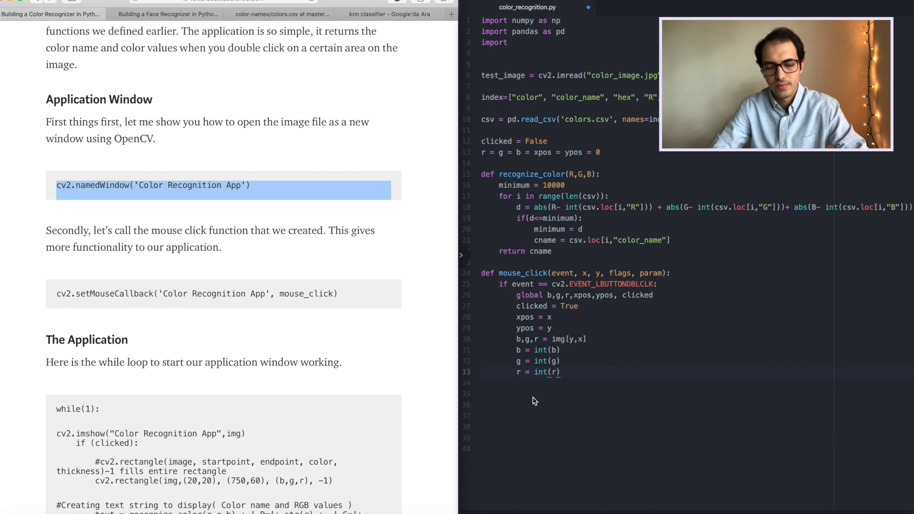
Step: Add cv2.namedWindow('Color Recognition App') and cv2.setMouseCallback(..., mouse_click) lines
text(cv2.namedWindow('Color Recognition App'))
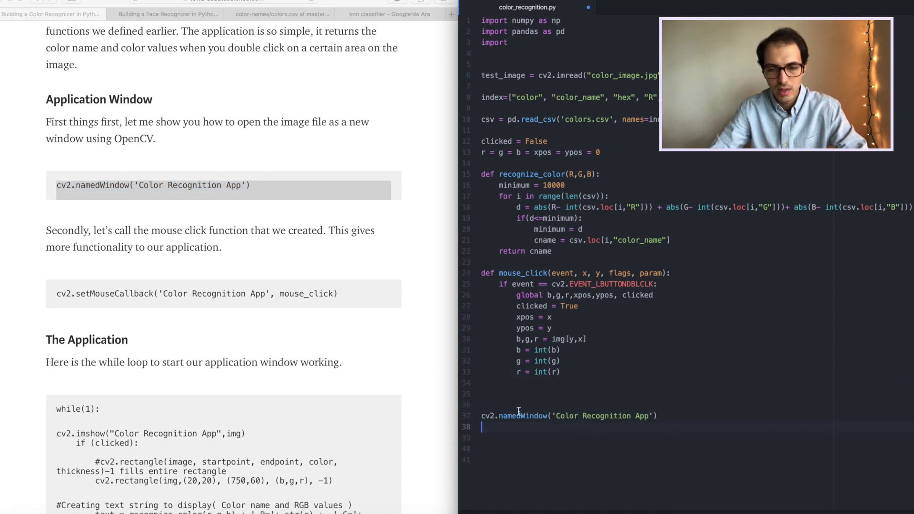
key(enter)
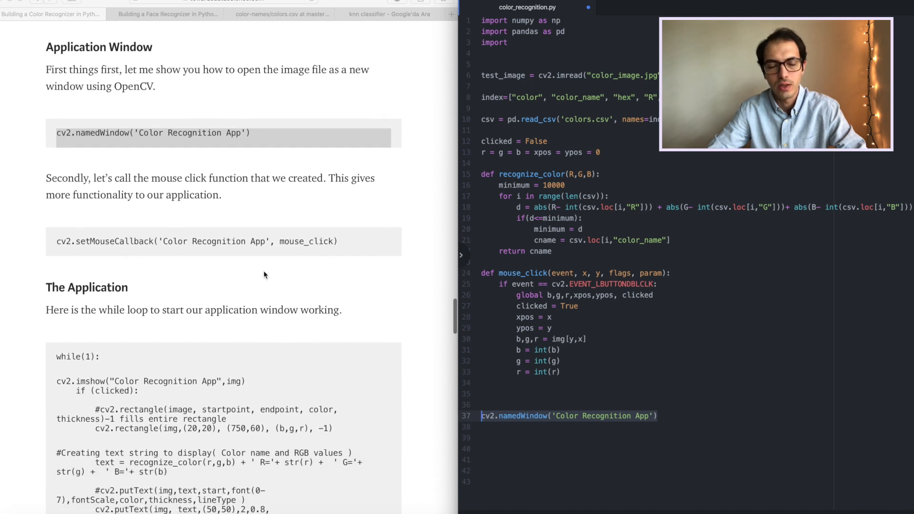
triple_click(196, 242)
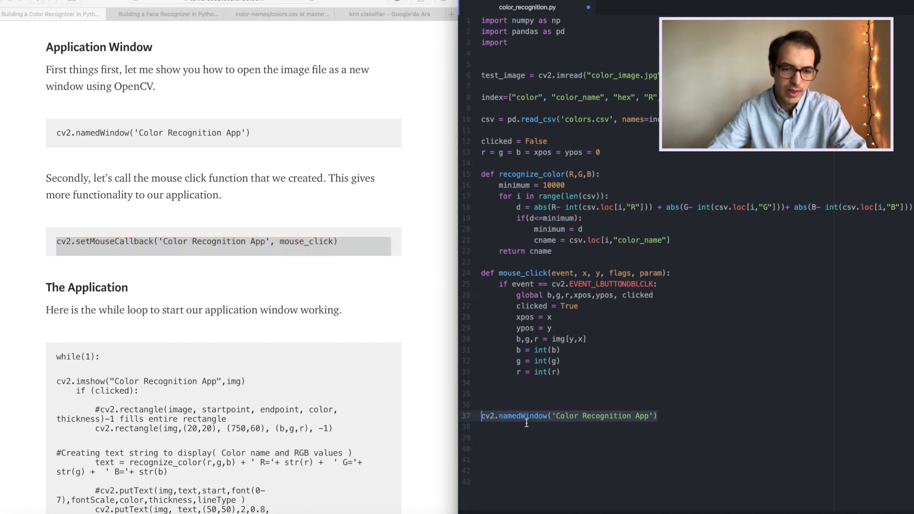
text(cv2.setMouseCallback('Color Recognition App', mouse_click))
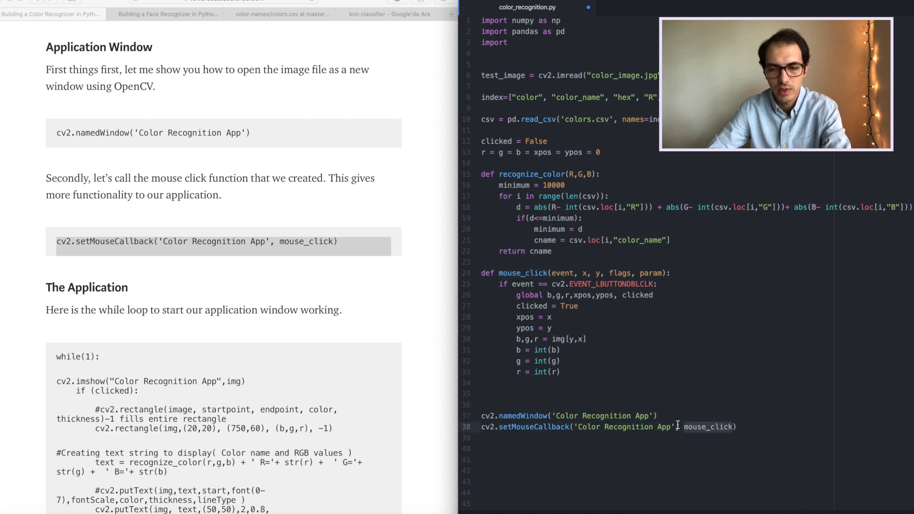
scroll(down, 3)
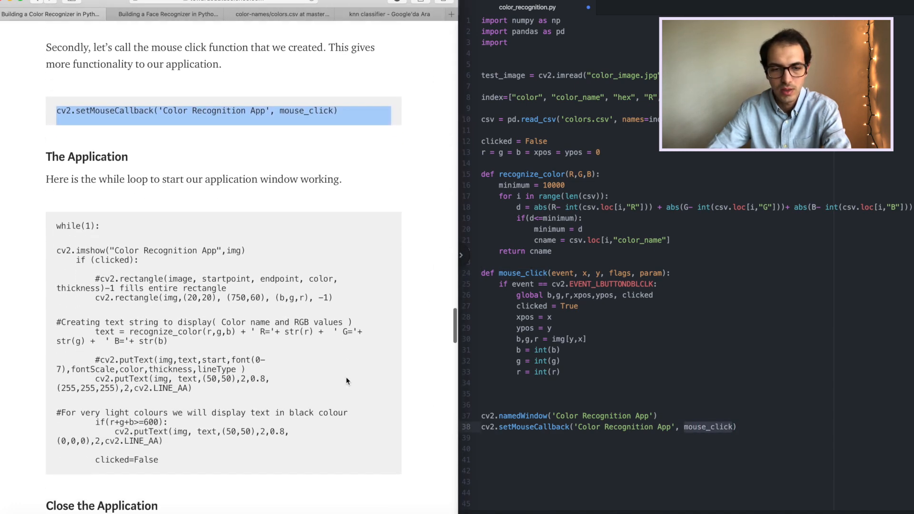
scroll(down, 3)
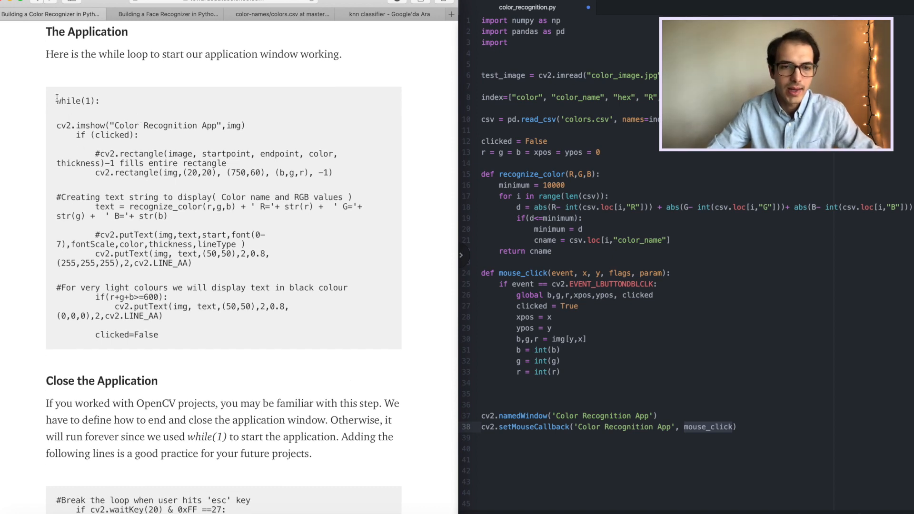
Step: Copy the article's while(1) display-and-draw loop into the script
drag(56, 101, 166, 335)
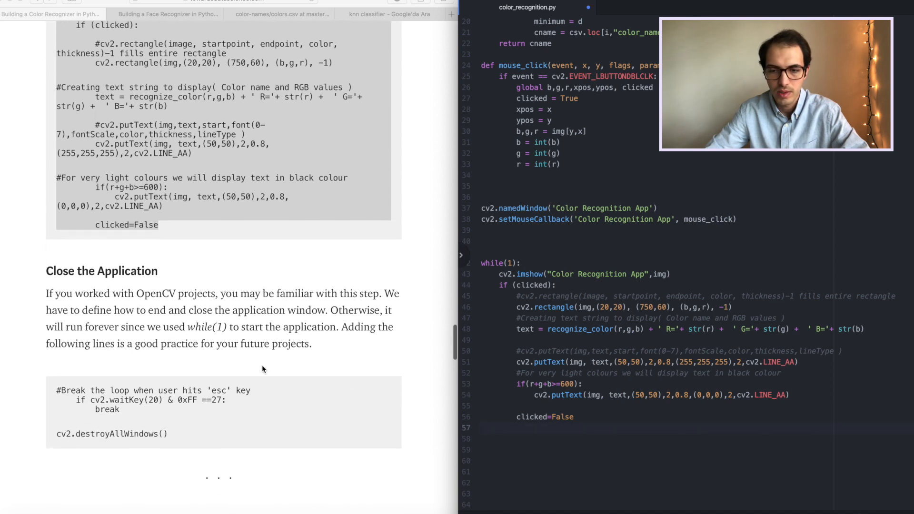
mouse_move(57, 394)
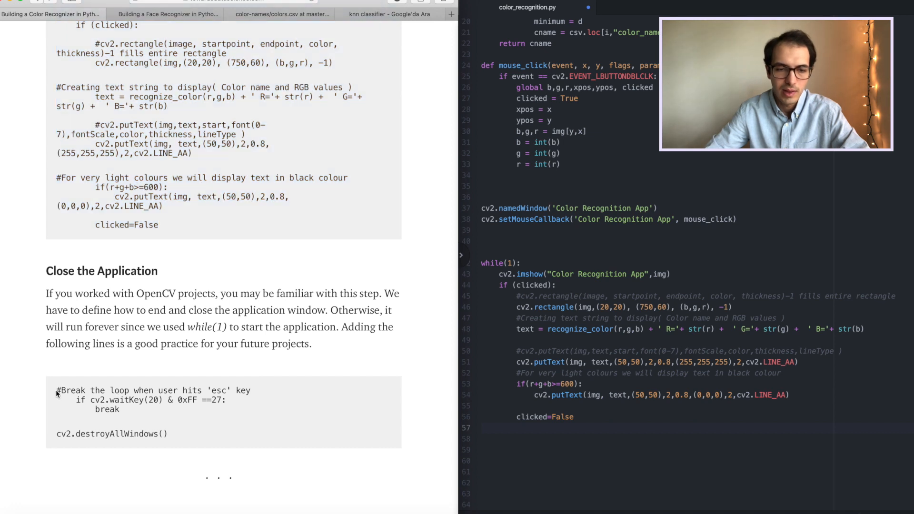
Step: Append the esc-key waitKey break and cv2.destroyAllWindows() from the article
drag(56, 390, 169, 434)
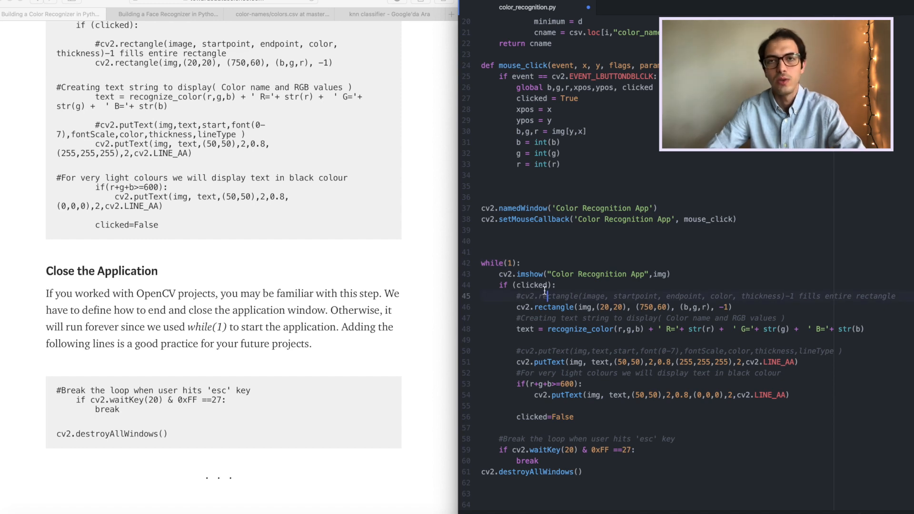
scroll(down, 3)
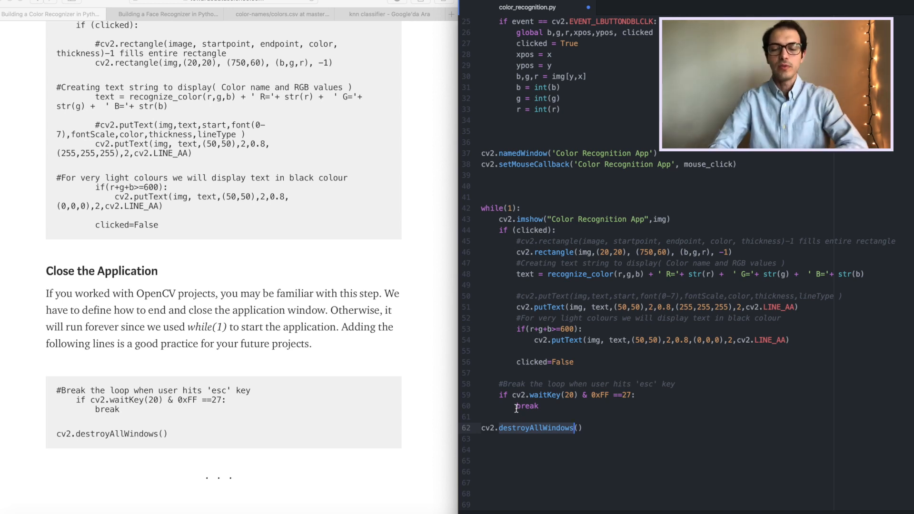
scroll(down, 3)
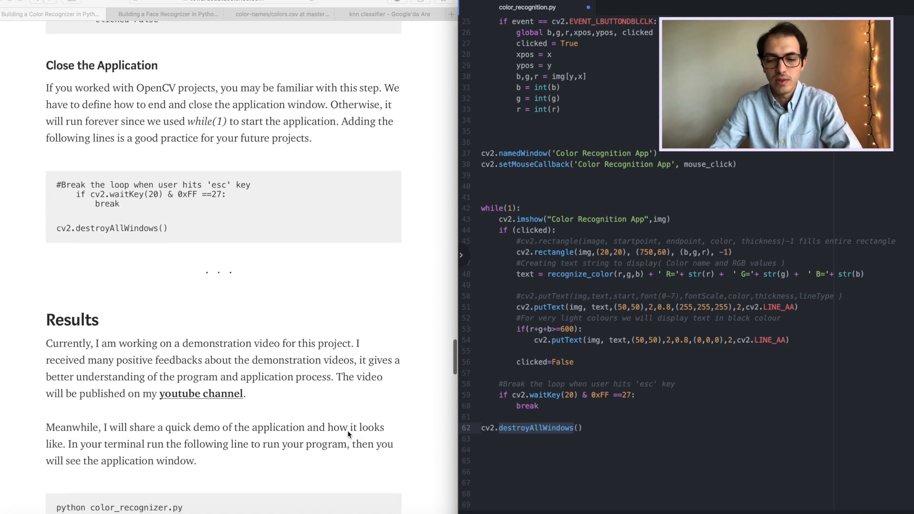
scroll(down, 3)
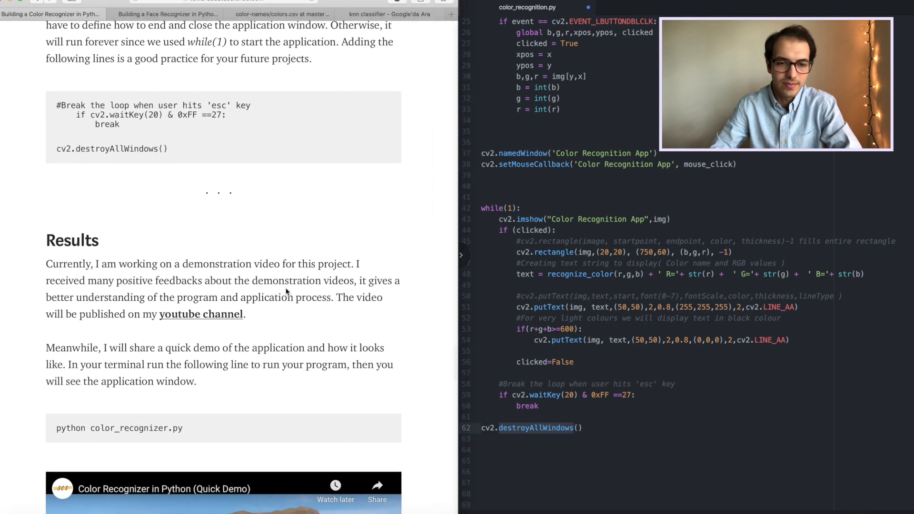
mouse_move(336, 291)
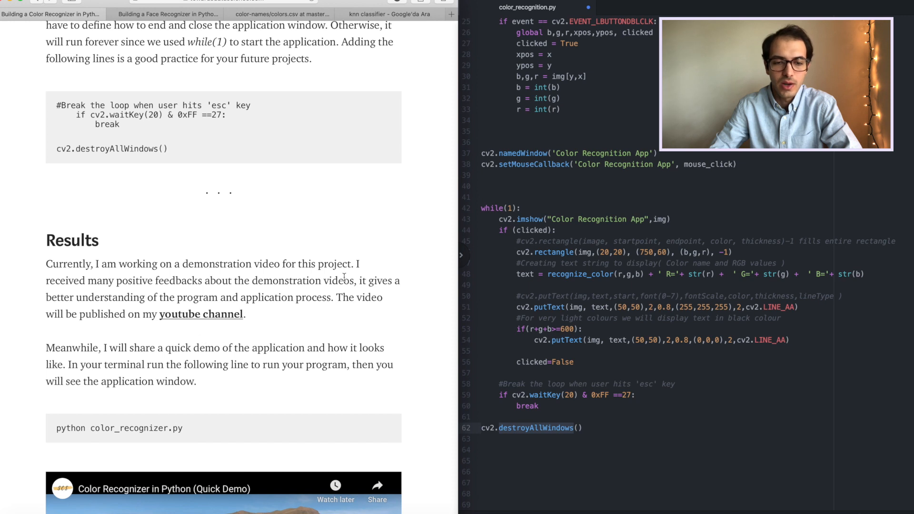
mouse_move(701, 304)
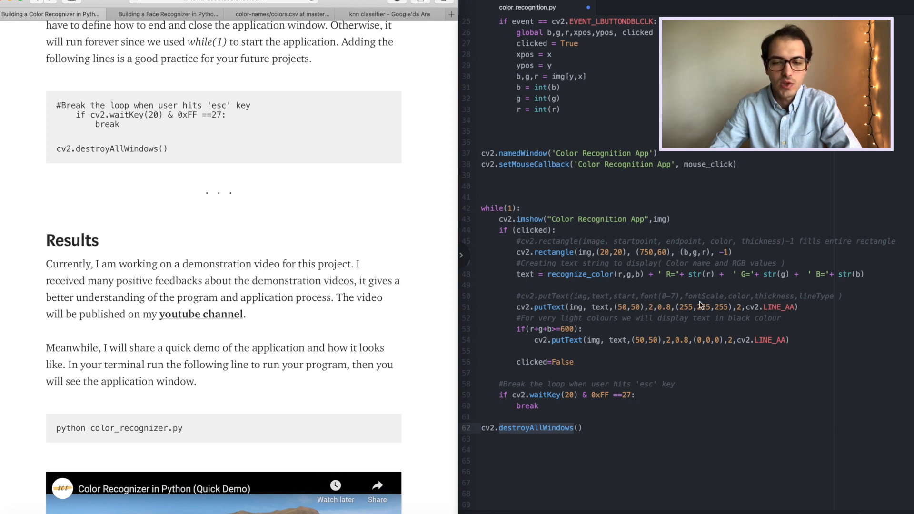
mouse_move(426, 326)
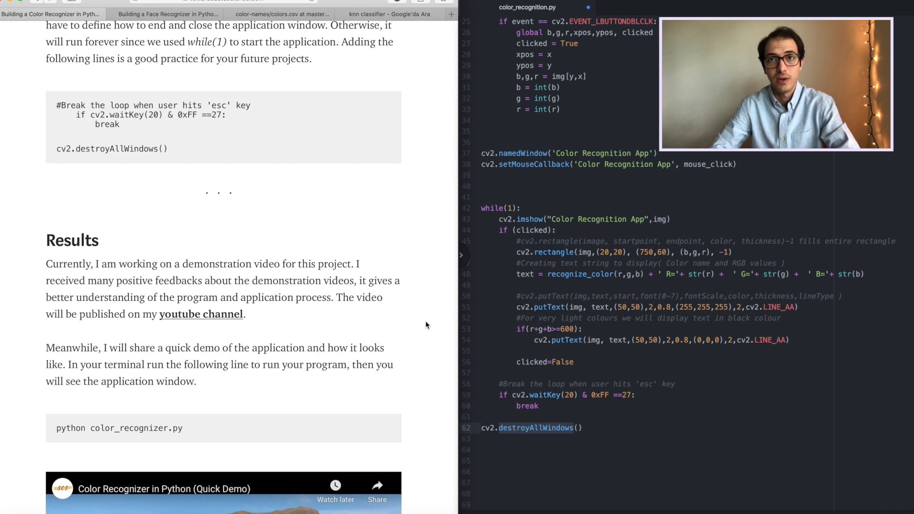
scroll(down, 3)
text(img)
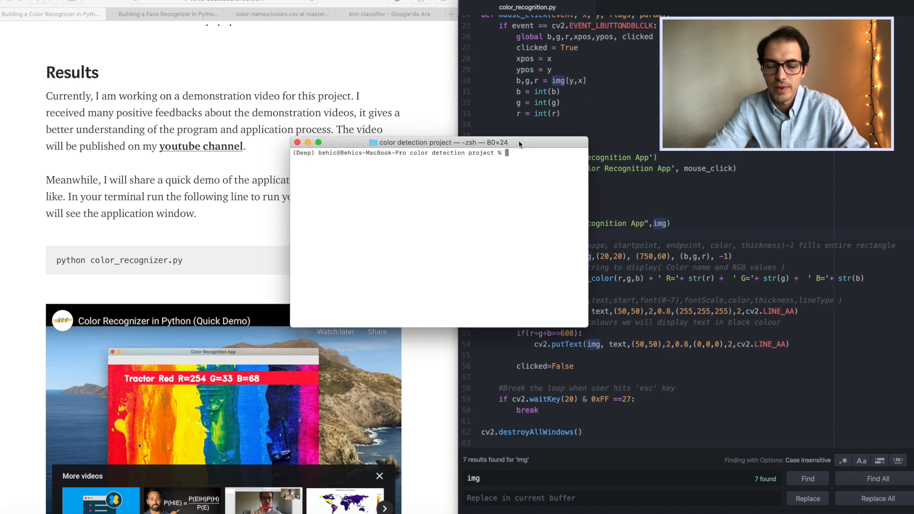
Step: In Terminal, run ls, then python color_recognition.py
drag(437, 142, 460, 191)
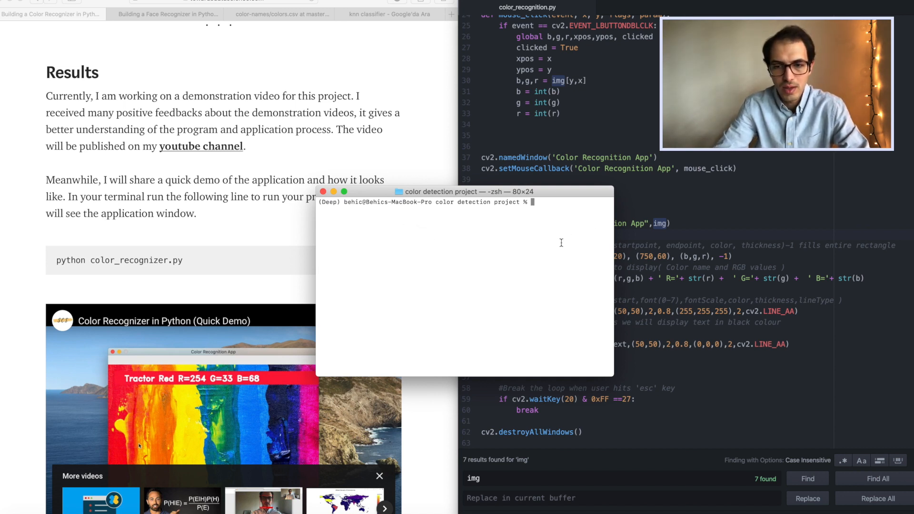
text(ls)
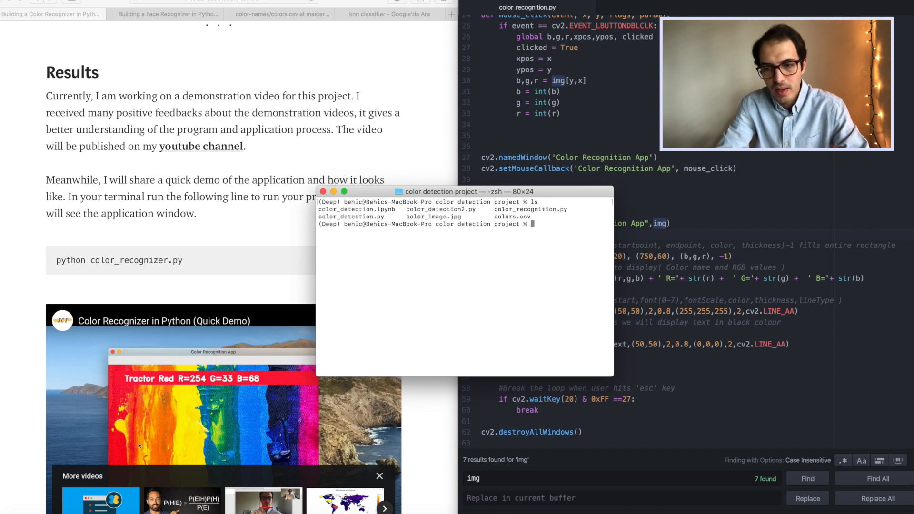
text(python)
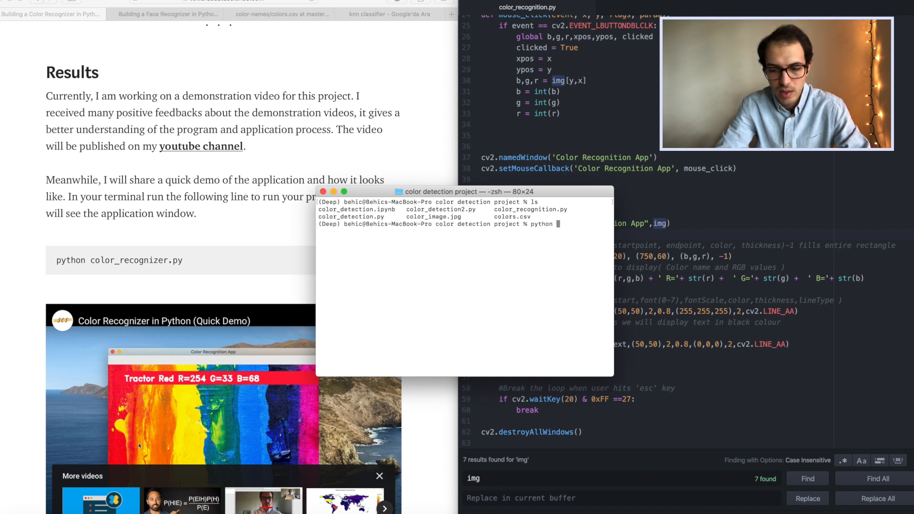
text(color)
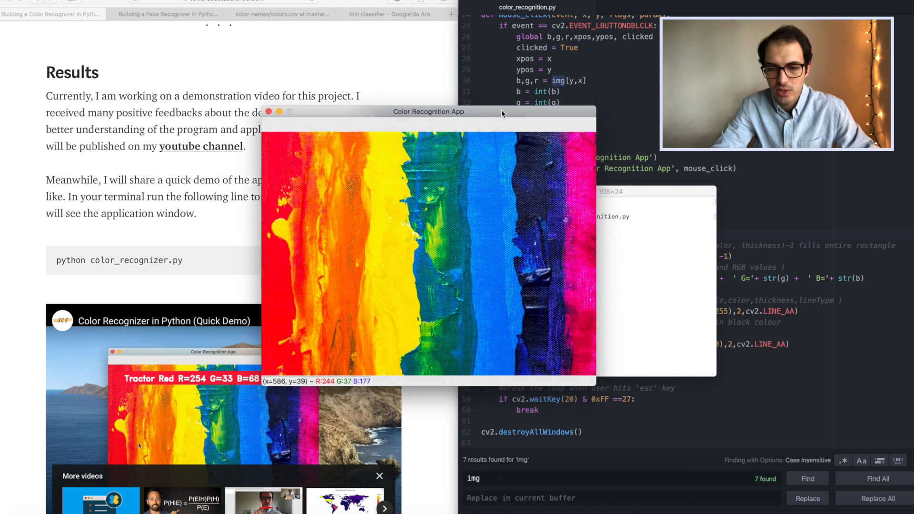
mouse_move(600, 393)
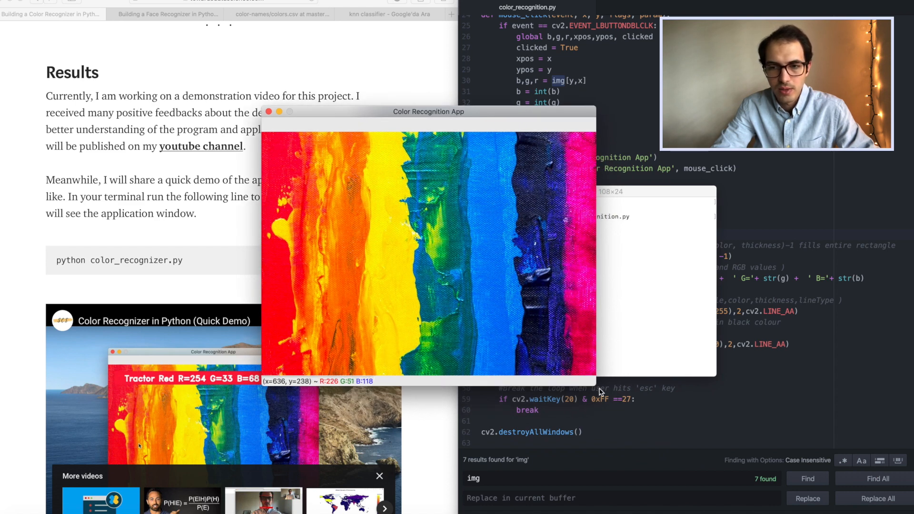
mouse_move(613, 397)
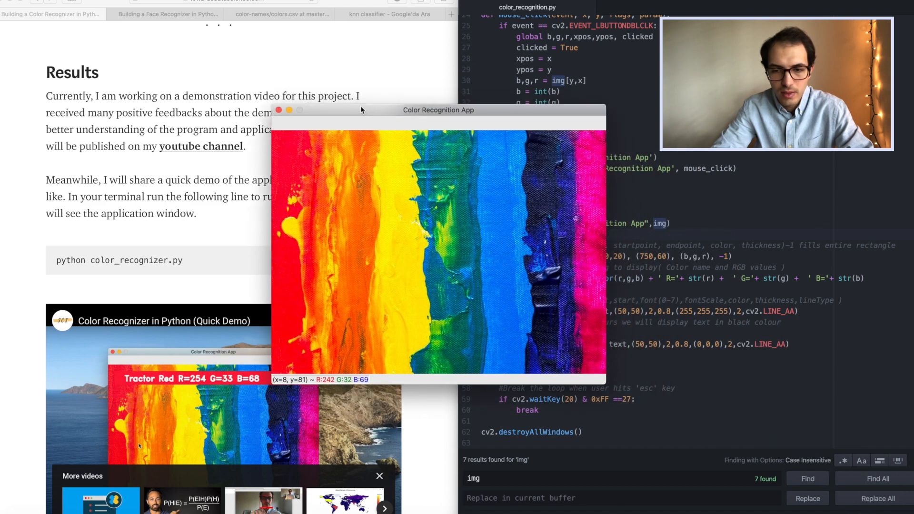
mouse_move(510, 290)
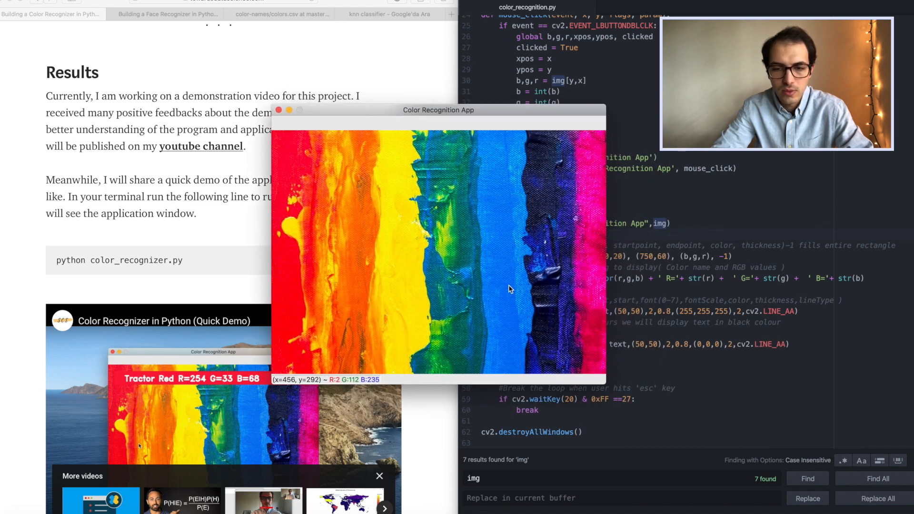
mouse_move(509, 323)
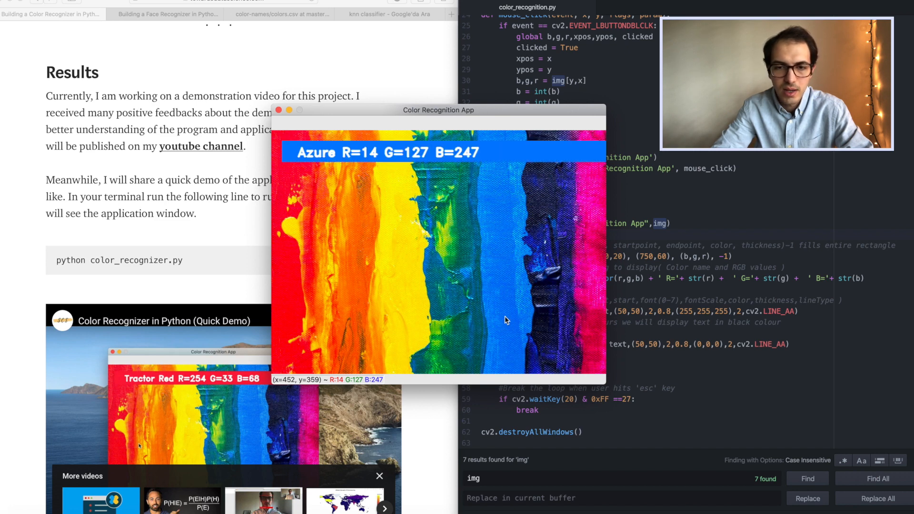
mouse_move(338, 162)
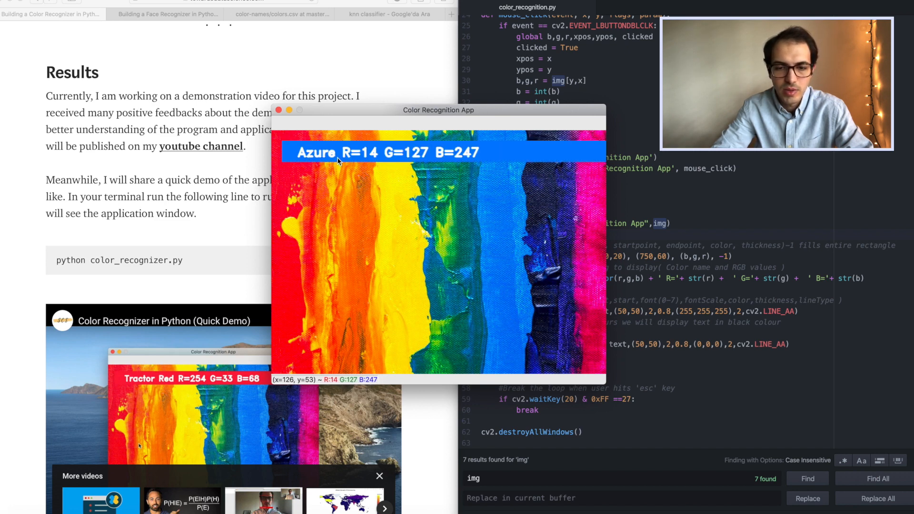
mouse_move(486, 161)
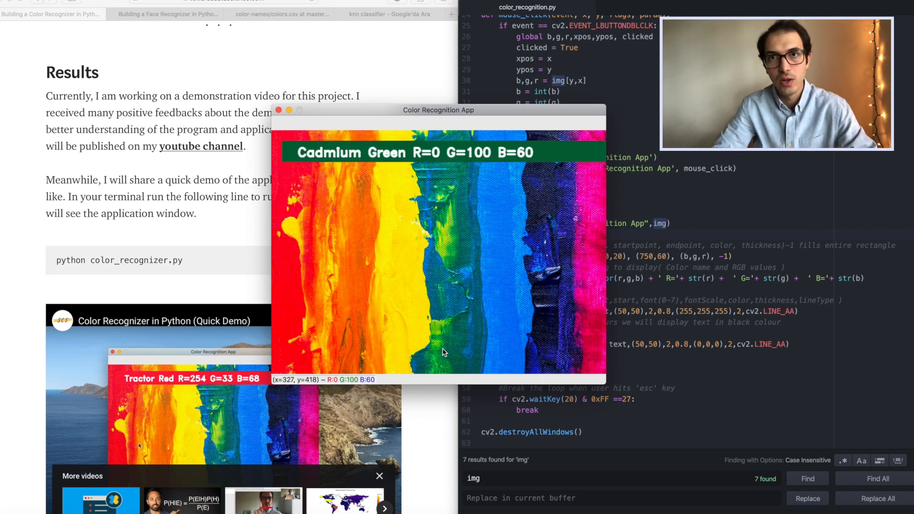
mouse_move(487, 218)
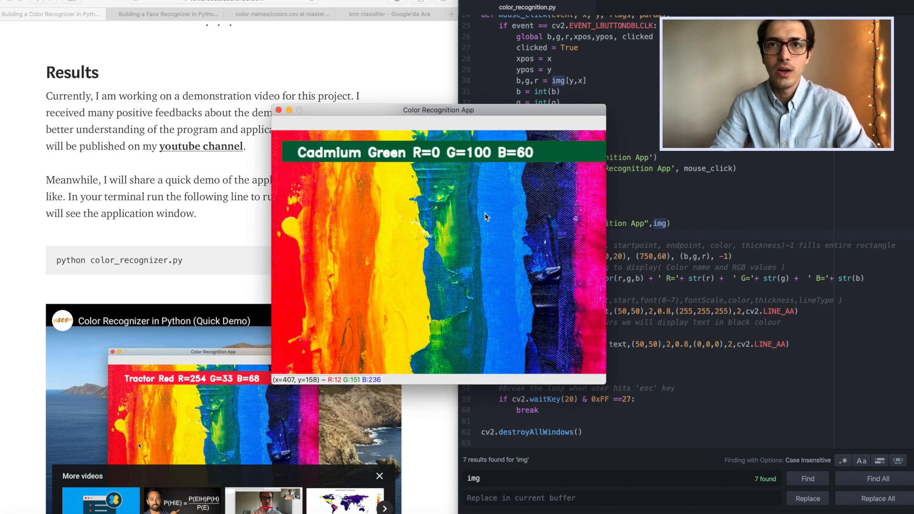
mouse_move(488, 198)
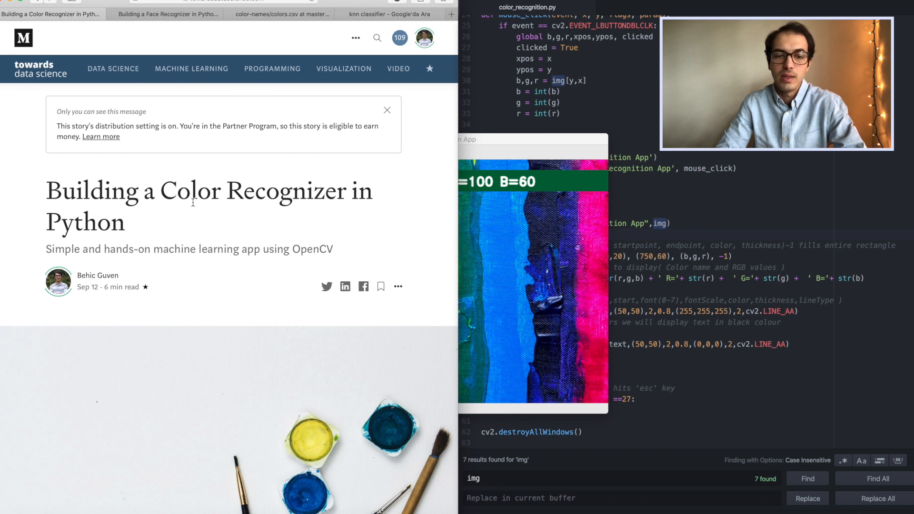
mouse_move(217, 216)
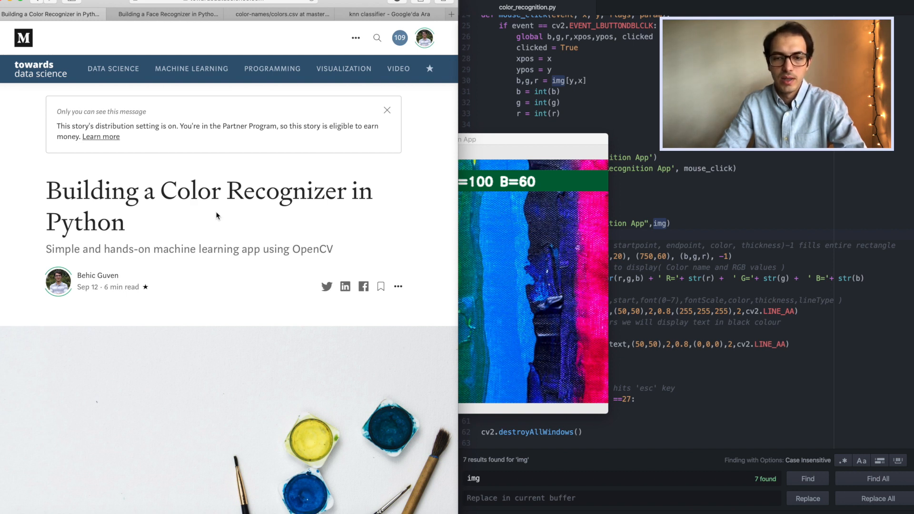
Step: Open the Medium profile avatar's account menu
click(425, 37)
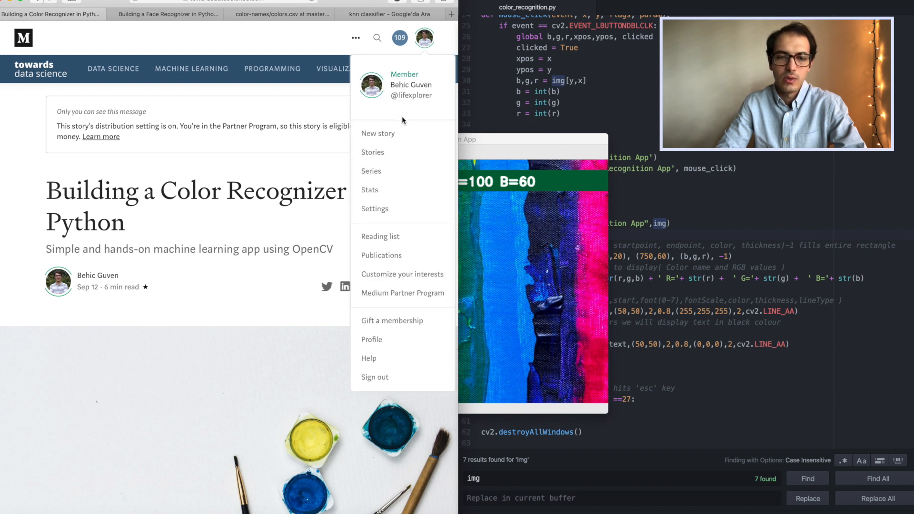
mouse_move(418, 97)
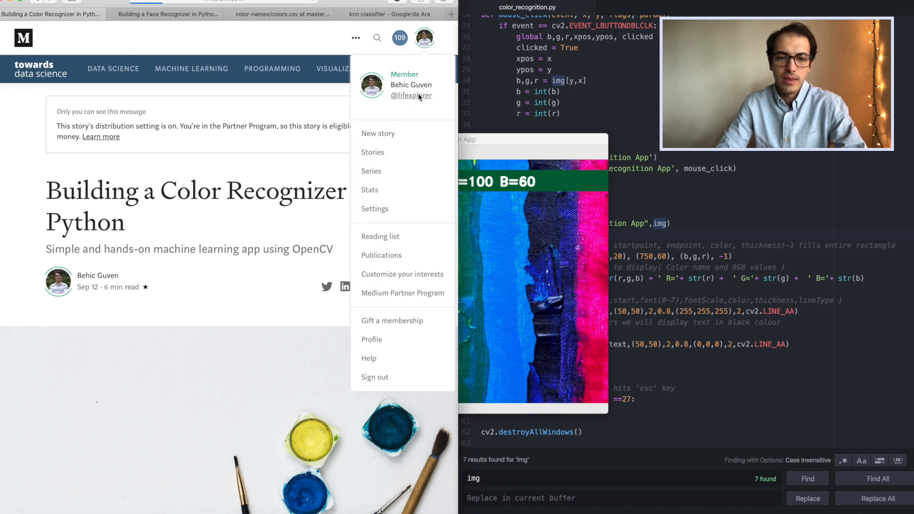